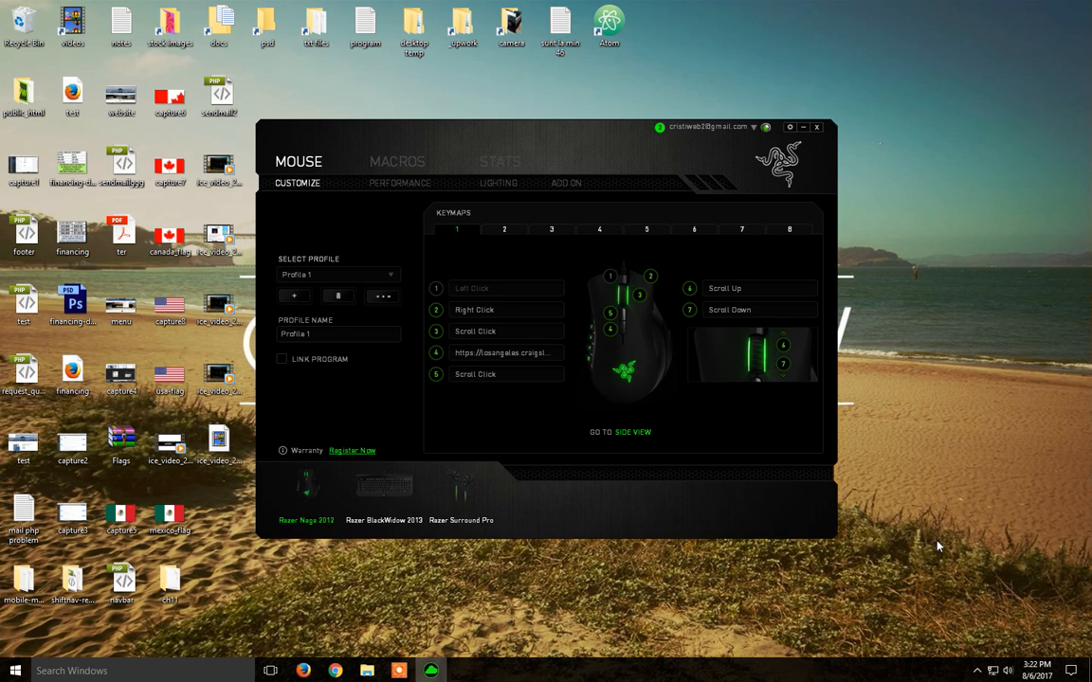
{"action": "mouse_move", "coordinate": [973, 565]}
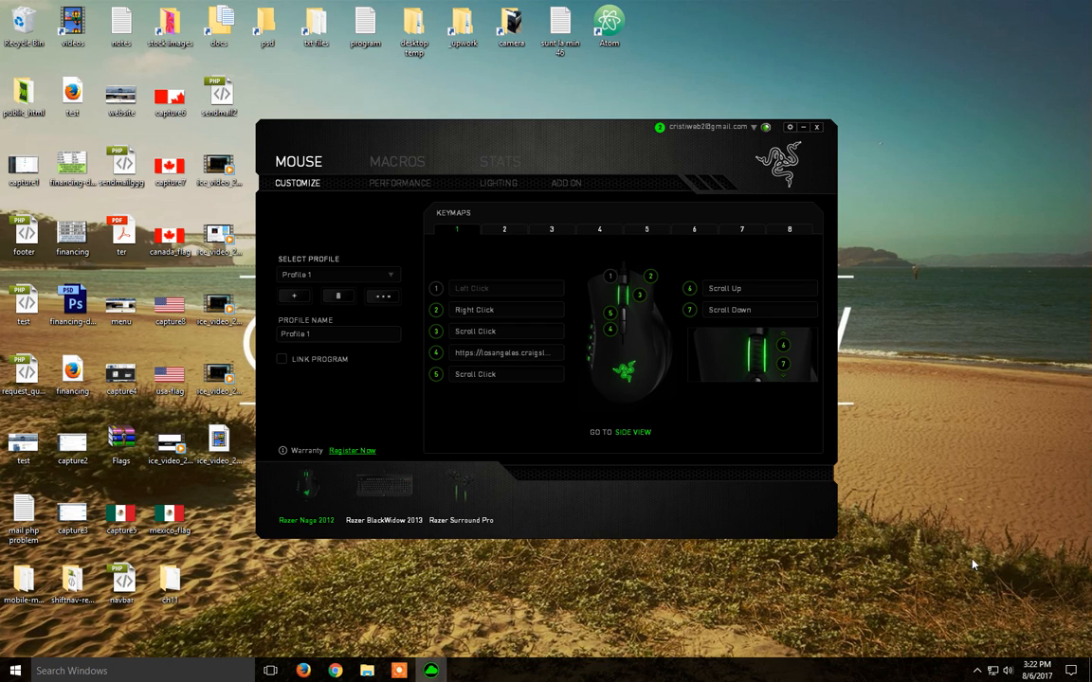
{"action": "mouse_move", "coordinate": [765, 485]}
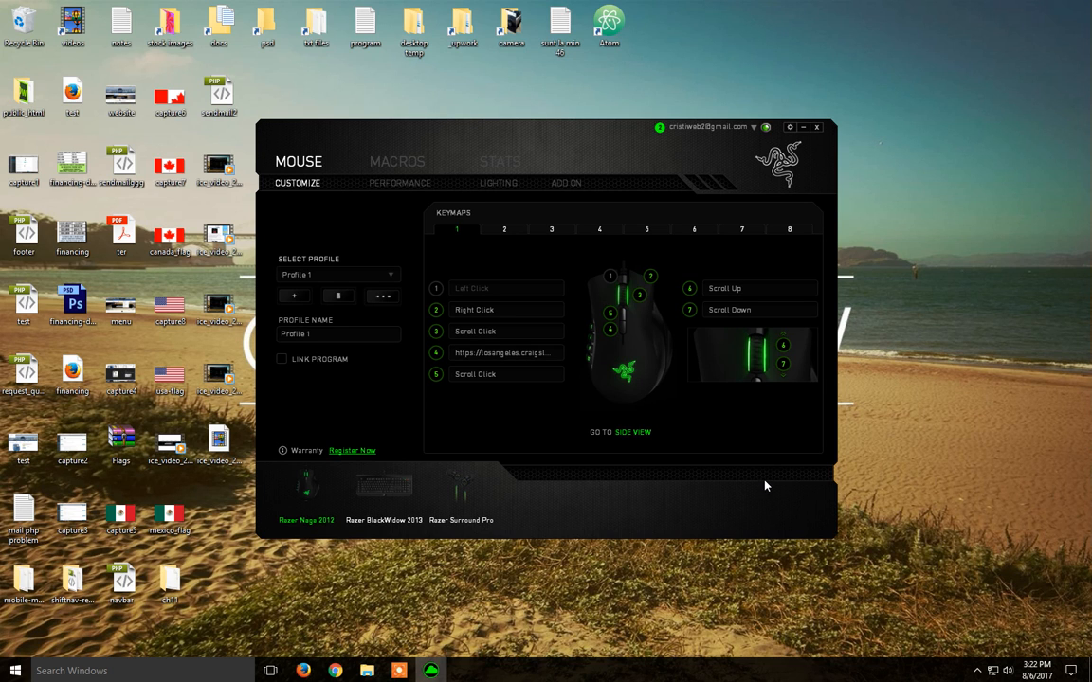
{"action": "mouse_move", "coordinate": [394, 493]}
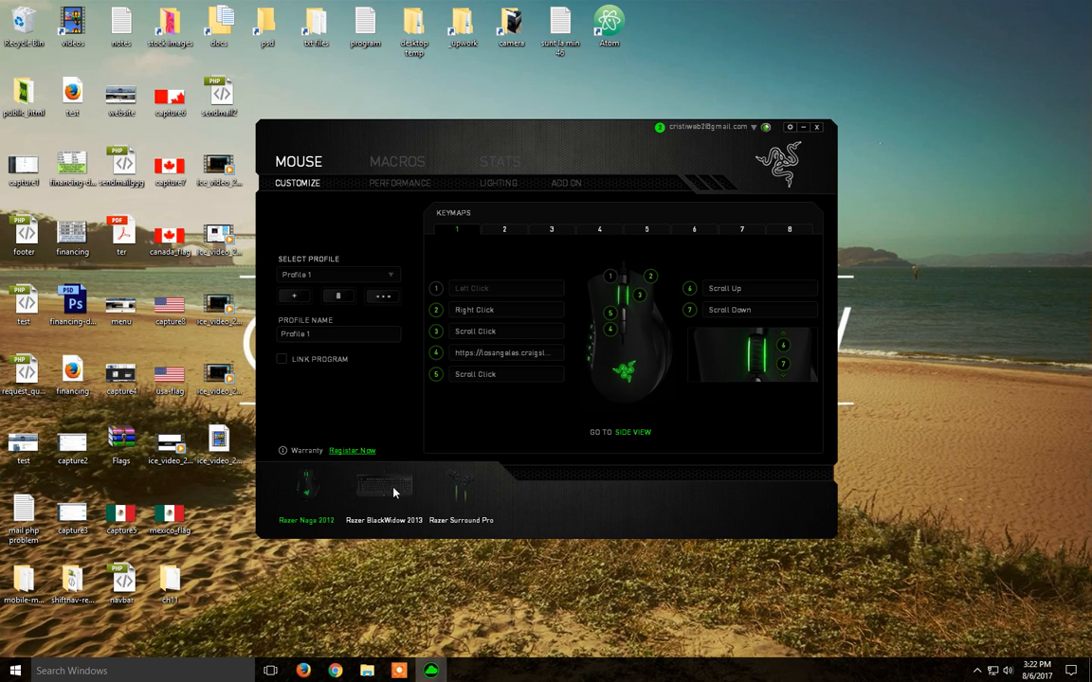
{"action": "mouse_move", "coordinate": [709, 421]}
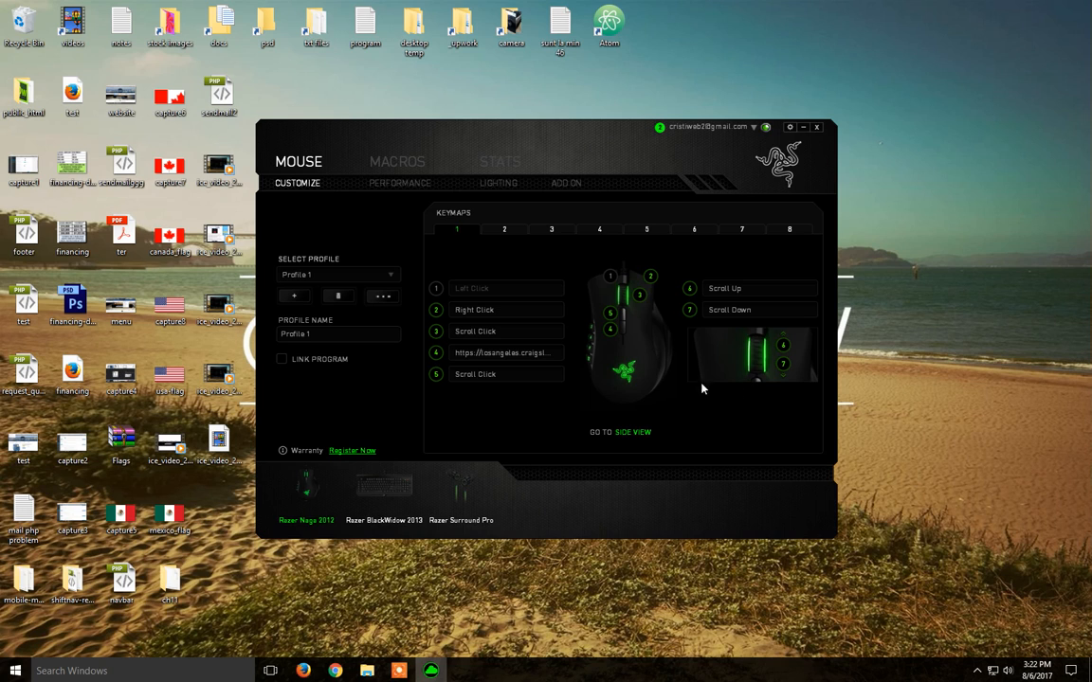
{"action": "mouse_move", "coordinate": [743, 404]}
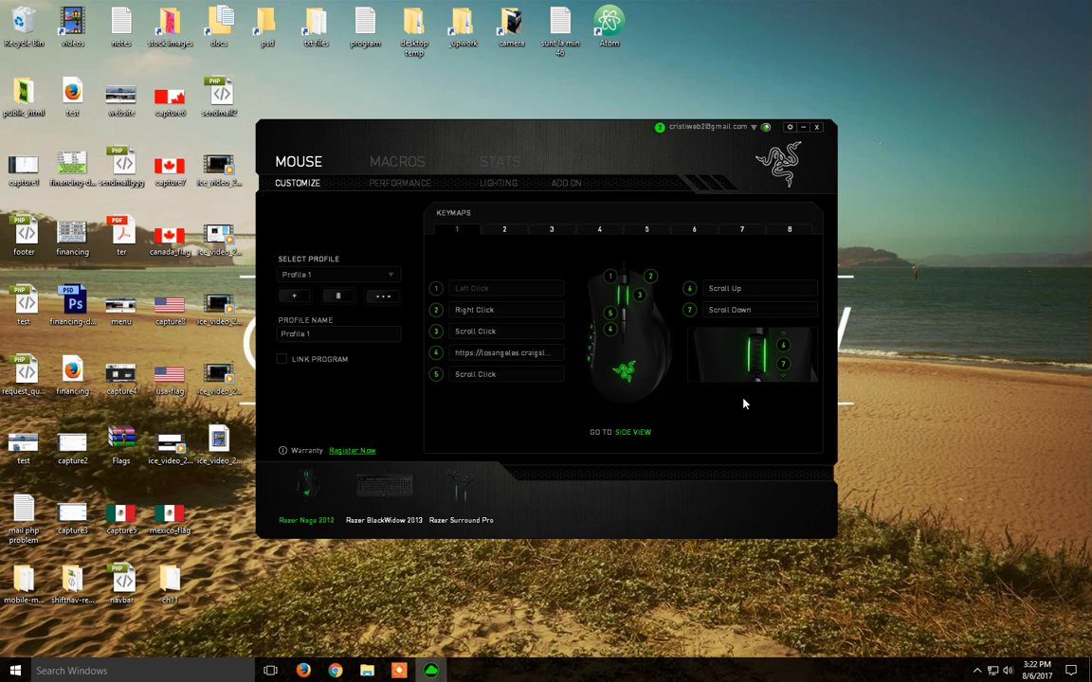
{"action": "mouse_move", "coordinate": [743, 415]}
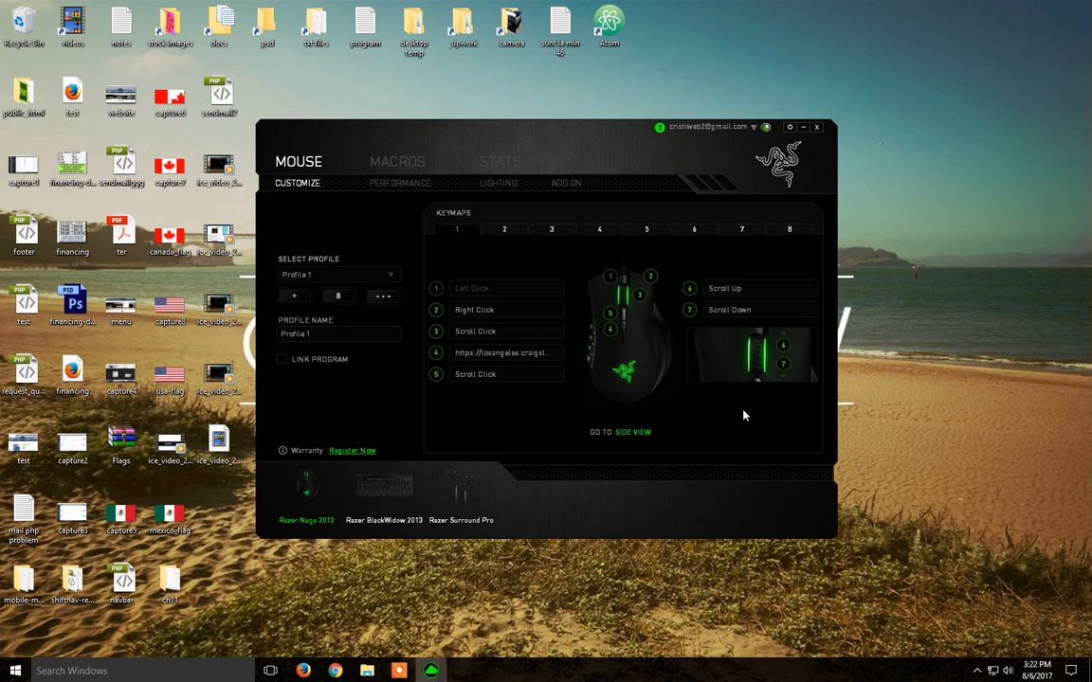
{"action": "mouse_move", "coordinate": [758, 451]}
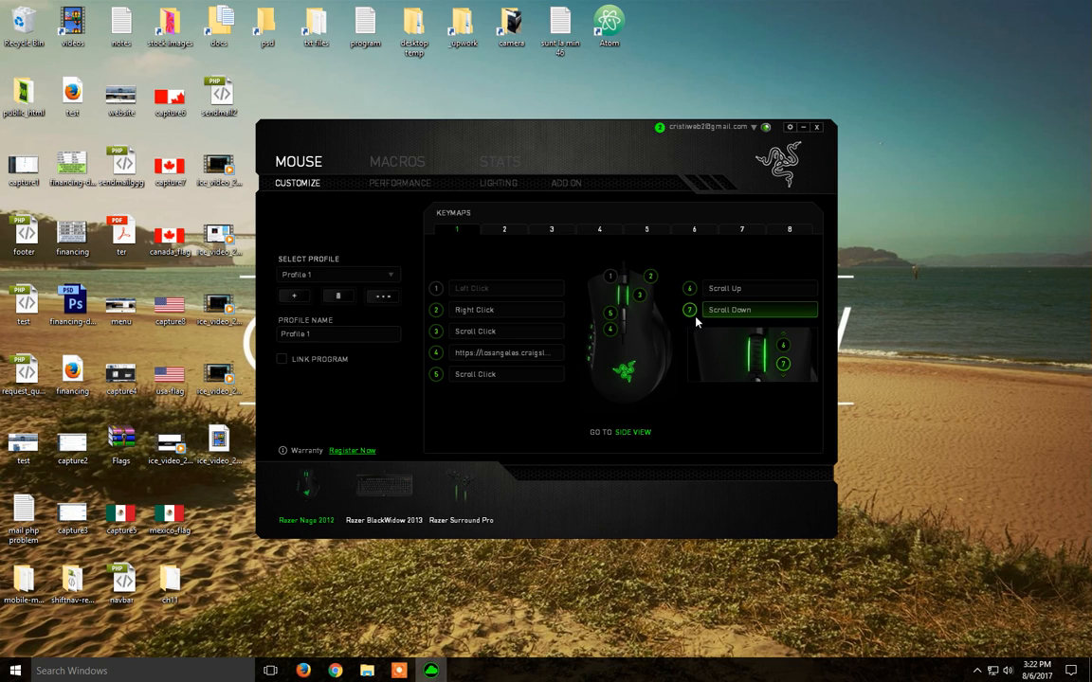
{"action": "mouse_move", "coordinate": [304, 671]}
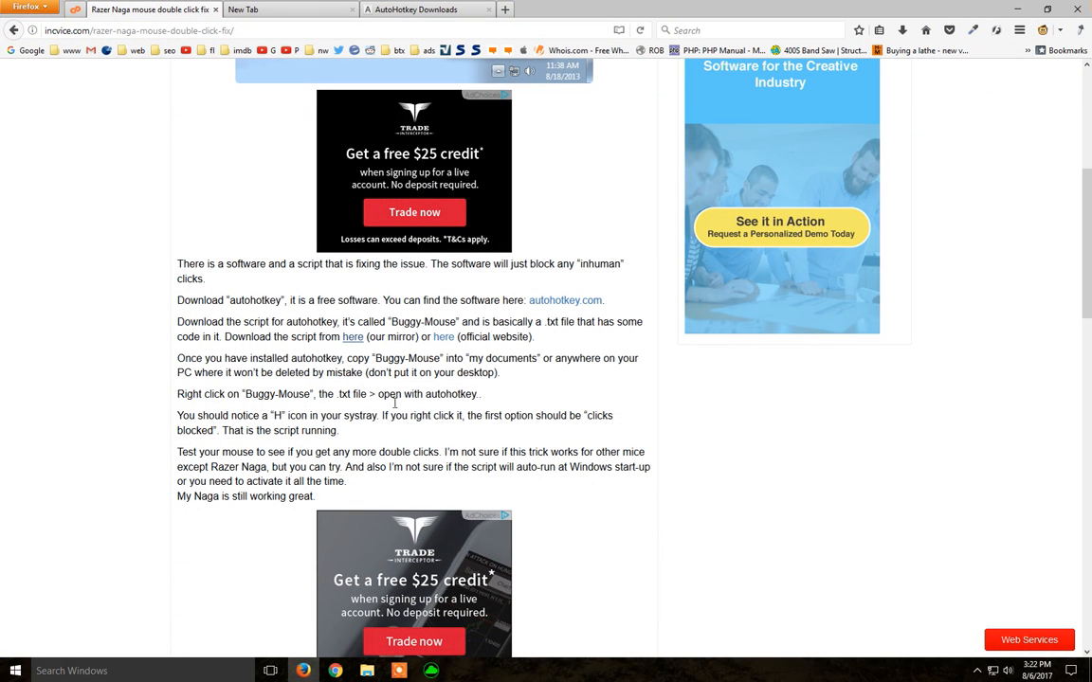
{"action": "mouse_move", "coordinate": [573, 392]}
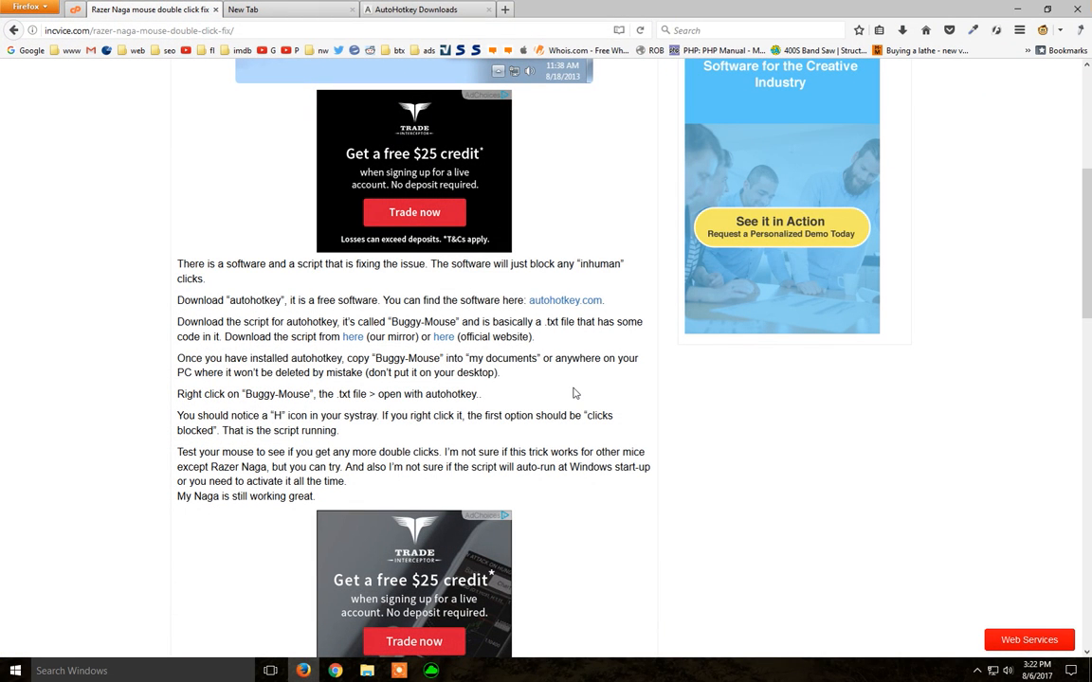
Go to the AutoHotkey download page and start the installer download, then bring up Windows search.
{"action": "scroll", "scroll_direction": "up", "scroll_amount": 3}
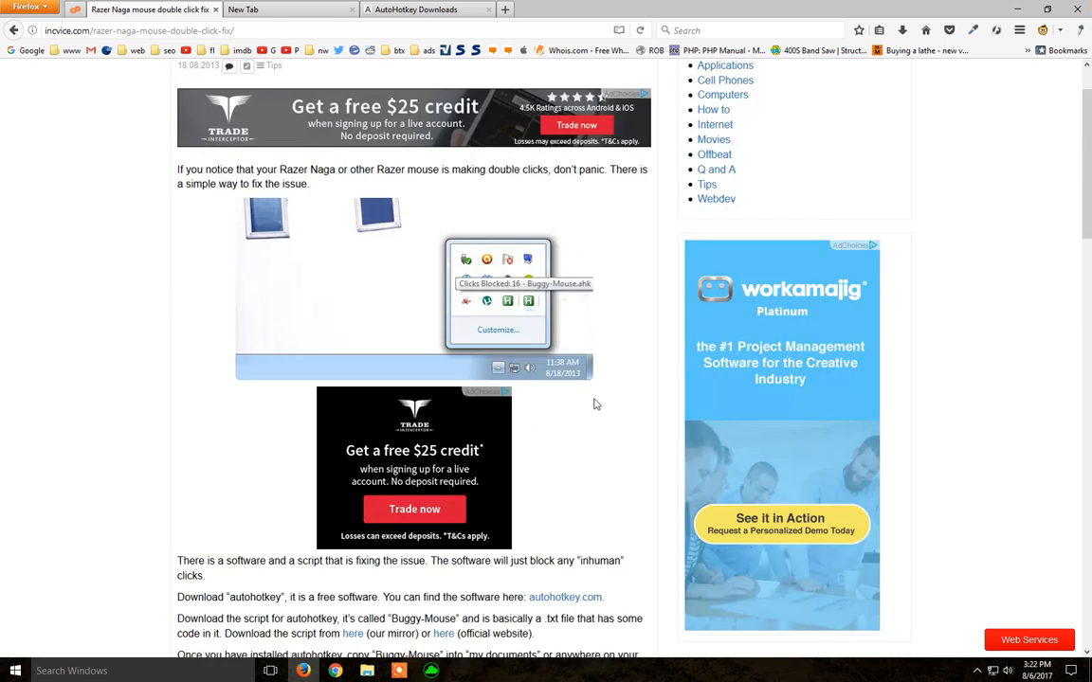
{"action": "scroll", "scroll_direction": "down", "scroll_amount": 3}
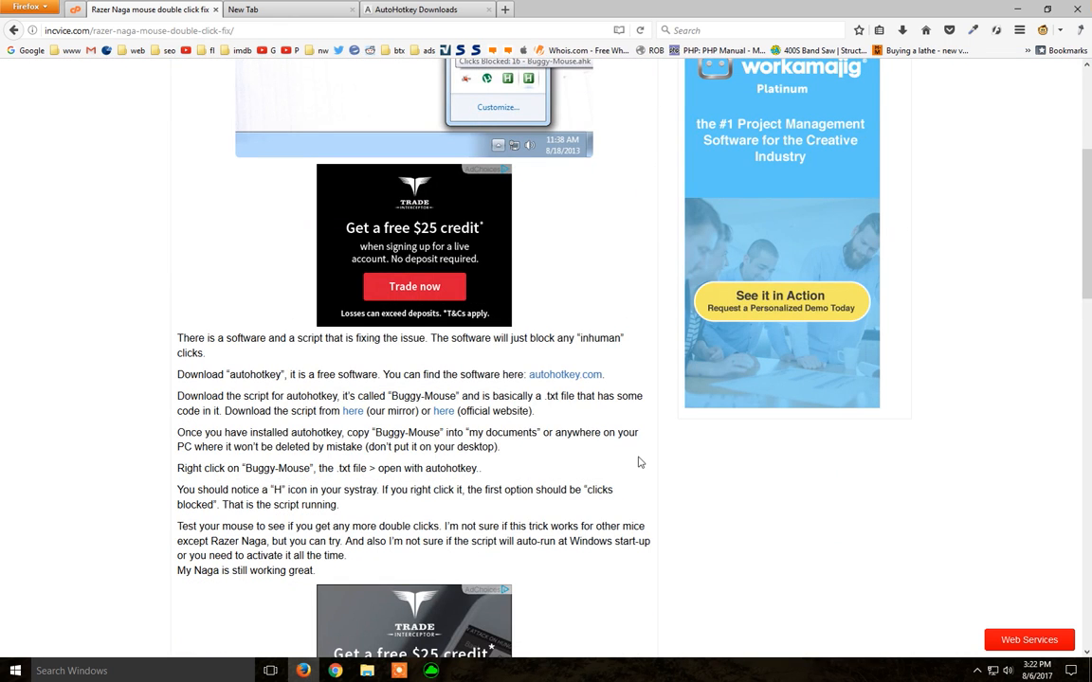
{"action": "mouse_move", "coordinate": [565, 375]}
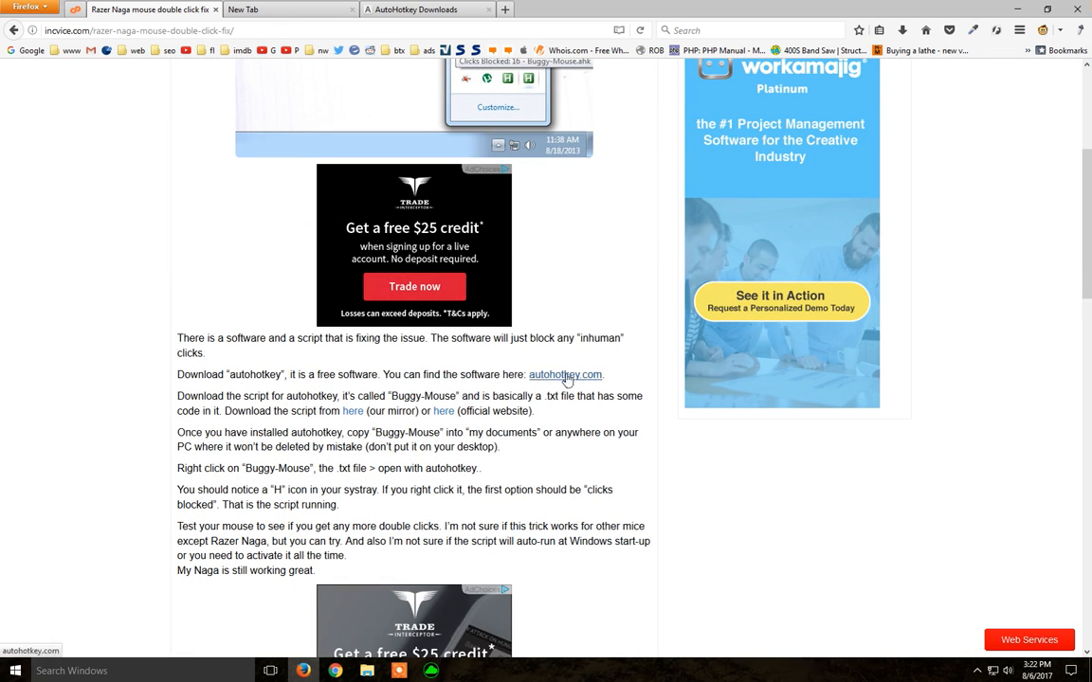
{"action": "mouse_move", "coordinate": [471, 375]}
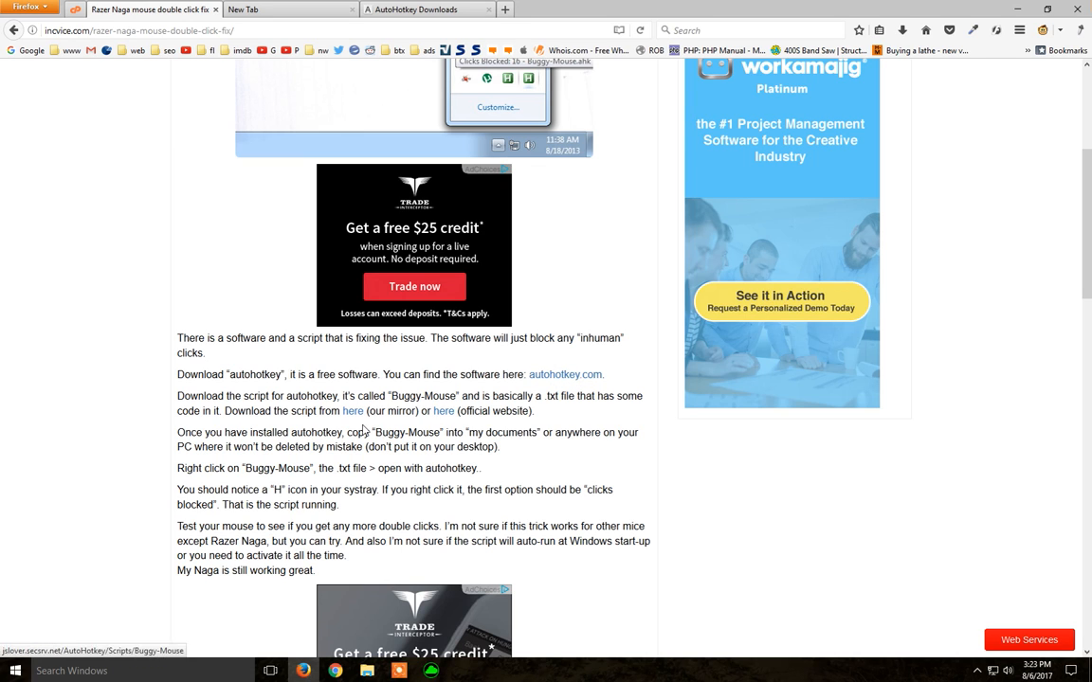
{"action": "mouse_move", "coordinate": [398, 402]}
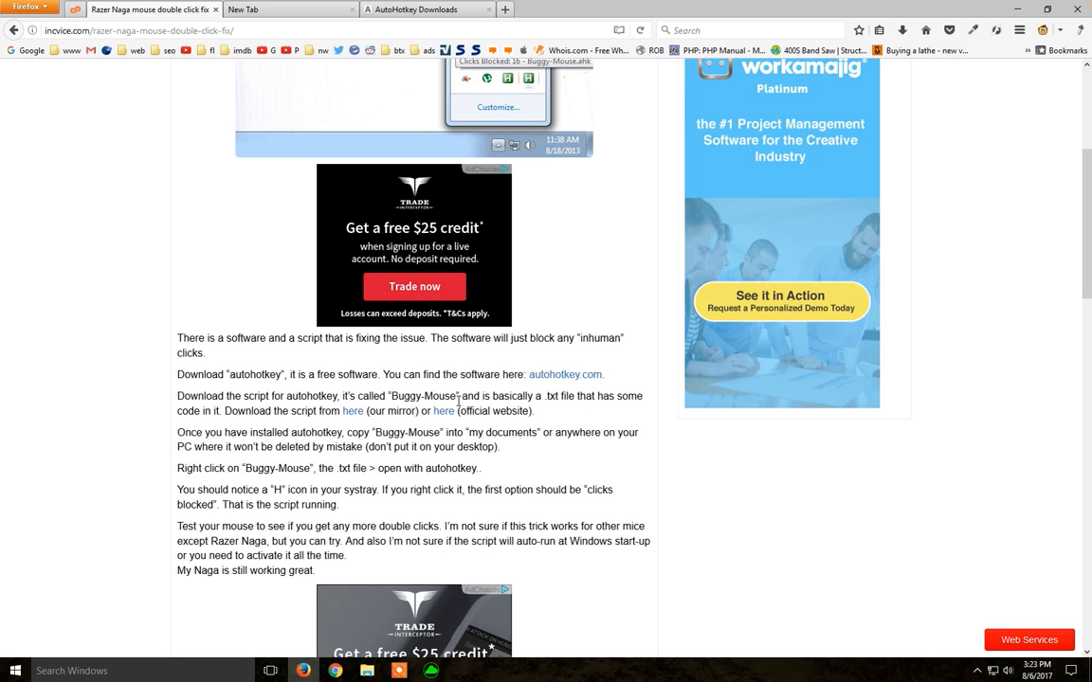
{"action": "mouse_move", "coordinate": [565, 376]}
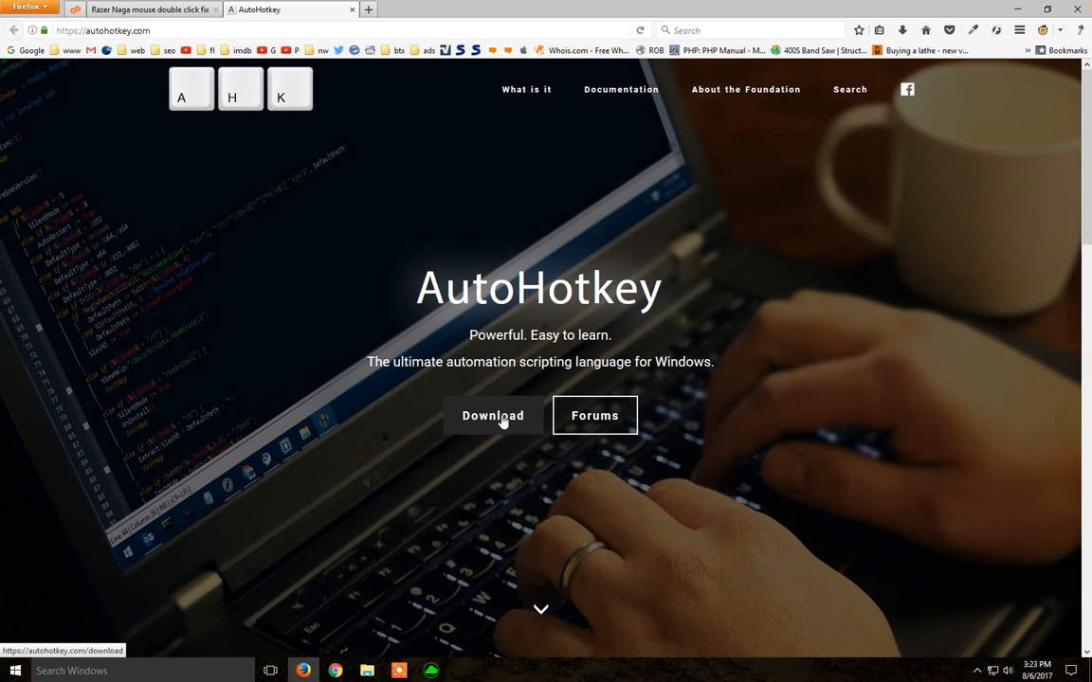
{"action": "left_click", "coordinate": [493, 416]}
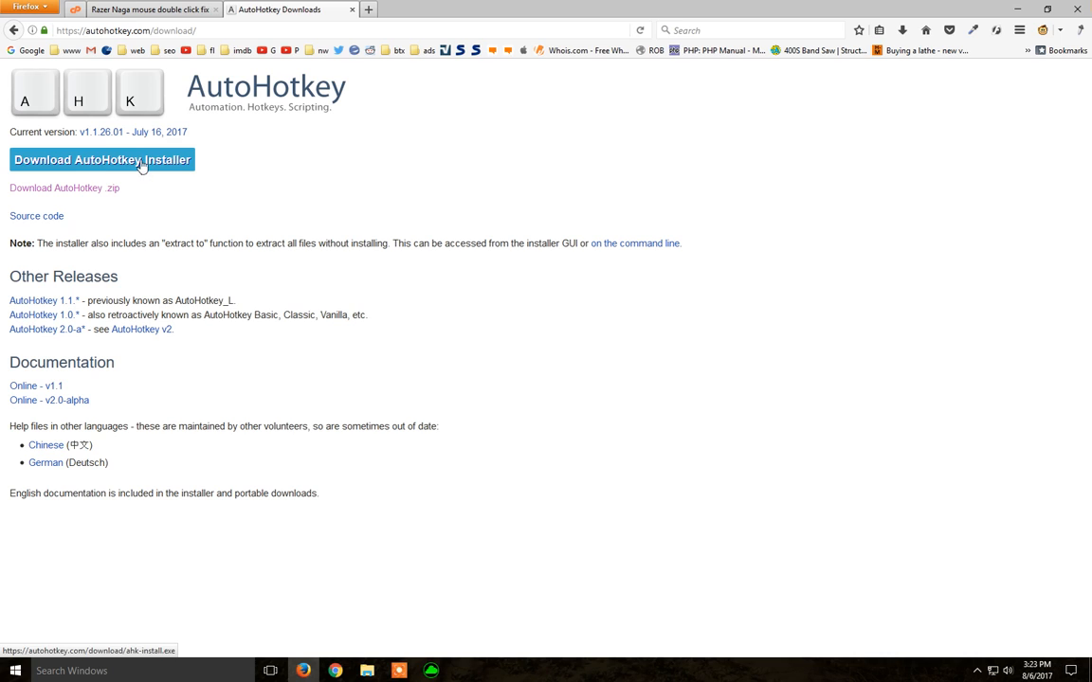
{"action": "mouse_move", "coordinate": [186, 165]}
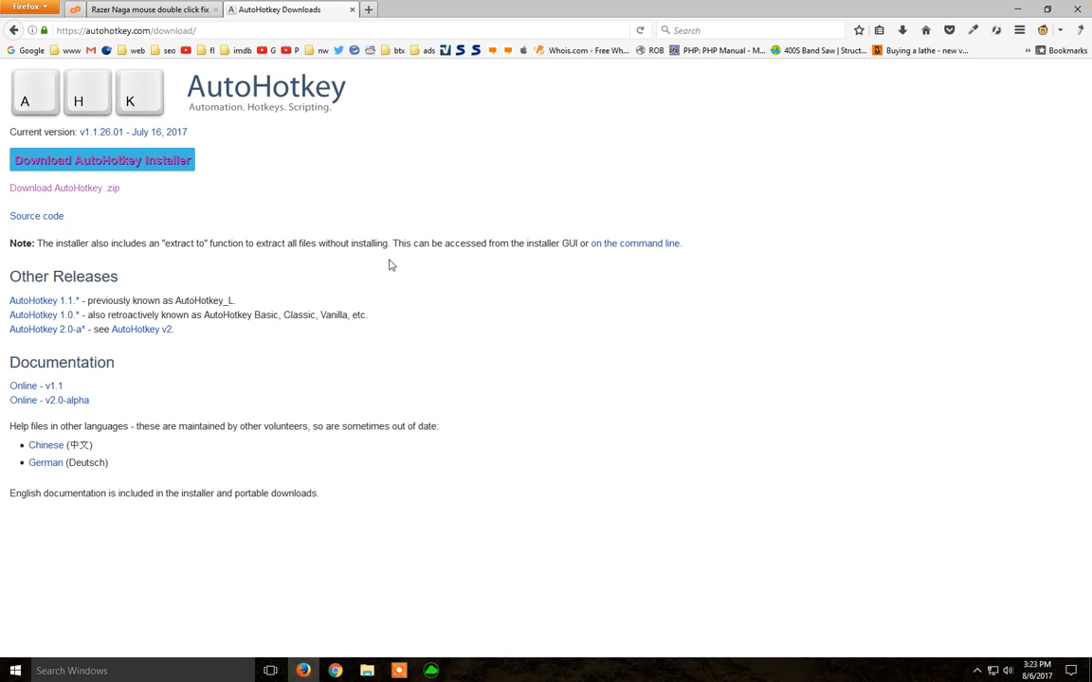
{"action": "mouse_move", "coordinate": [785, 398]}
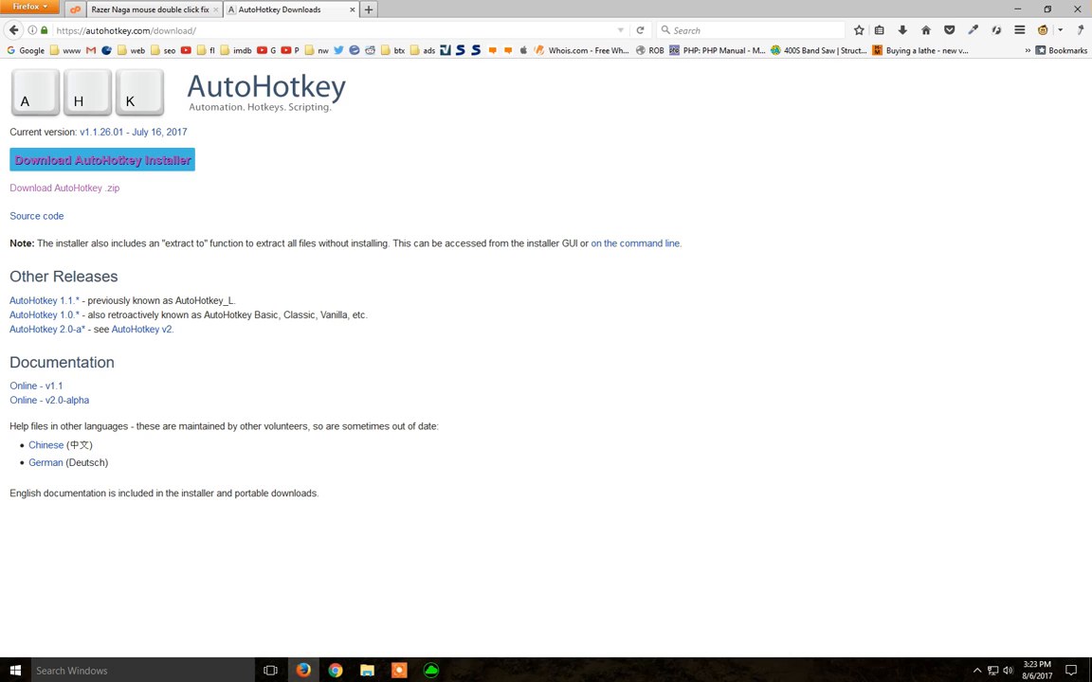
{"action": "mouse_move", "coordinate": [303, 220]}
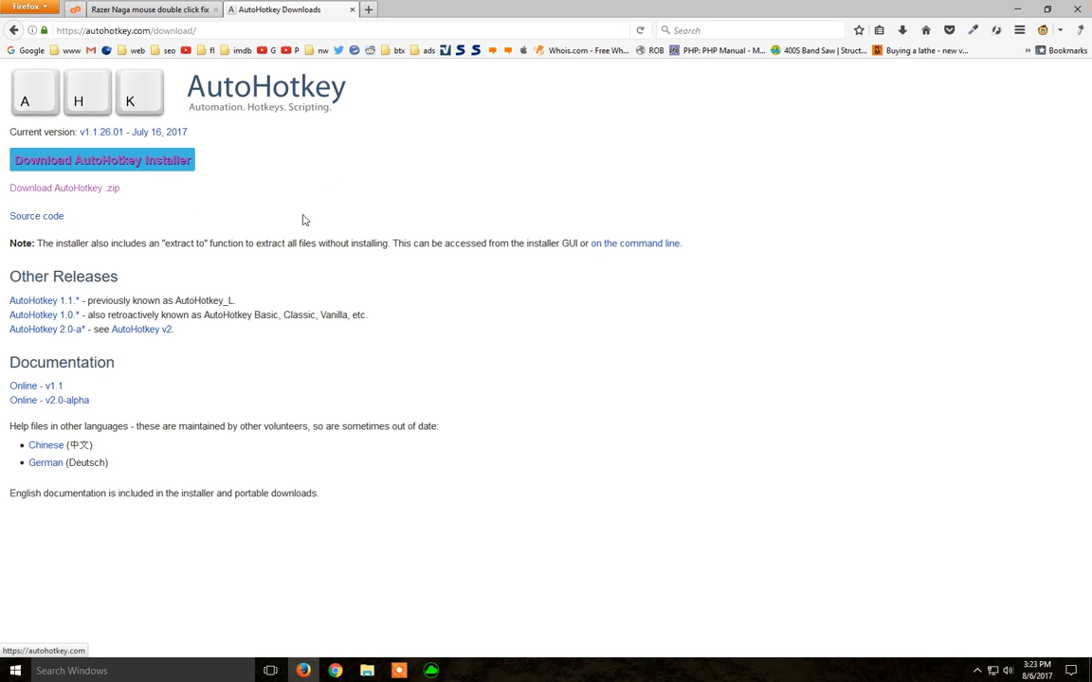
{"action": "mouse_move", "coordinate": [768, 278]}
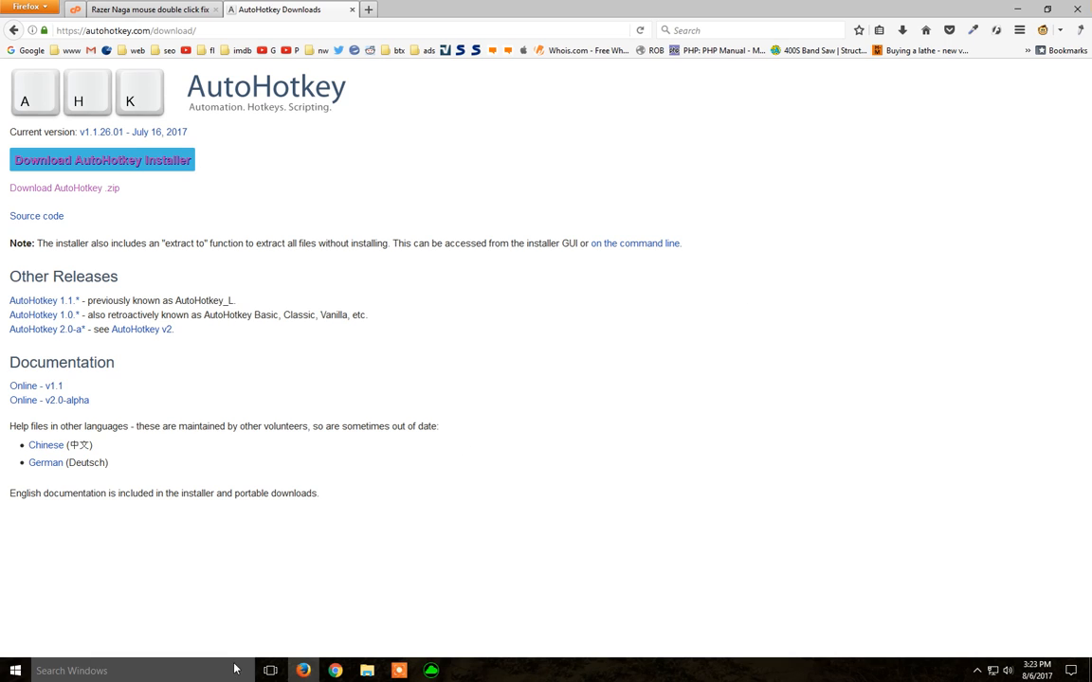
{"action": "left_click", "coordinate": [16, 671]}
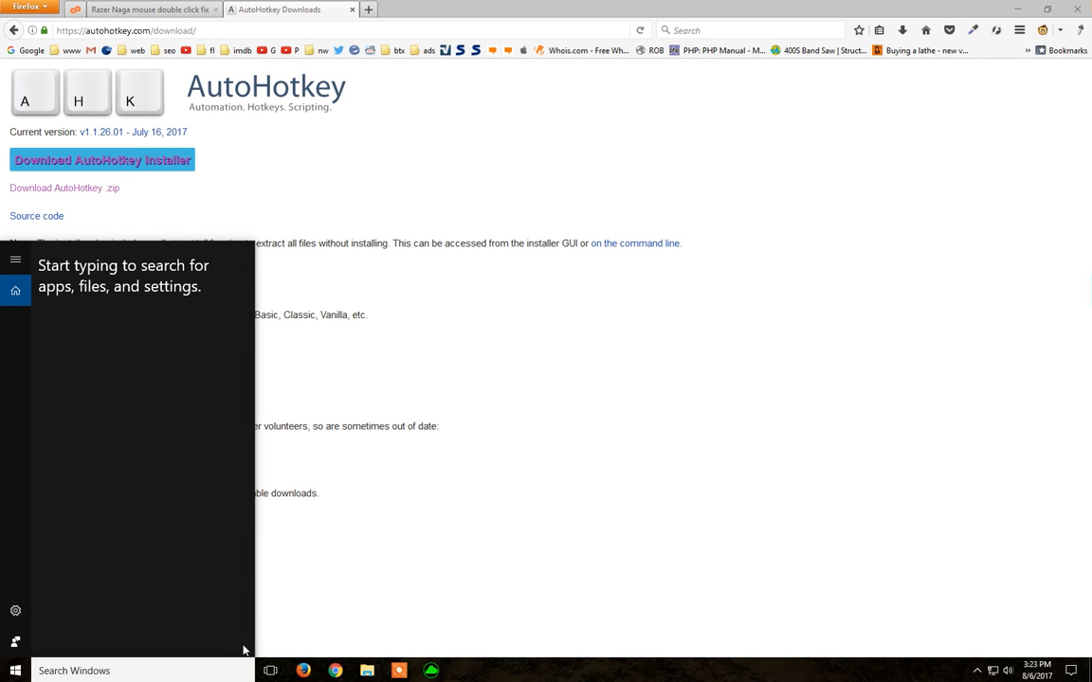
Search Windows for 'au' to find the AutoHotkey program.
{"action": "type", "text": "au"}
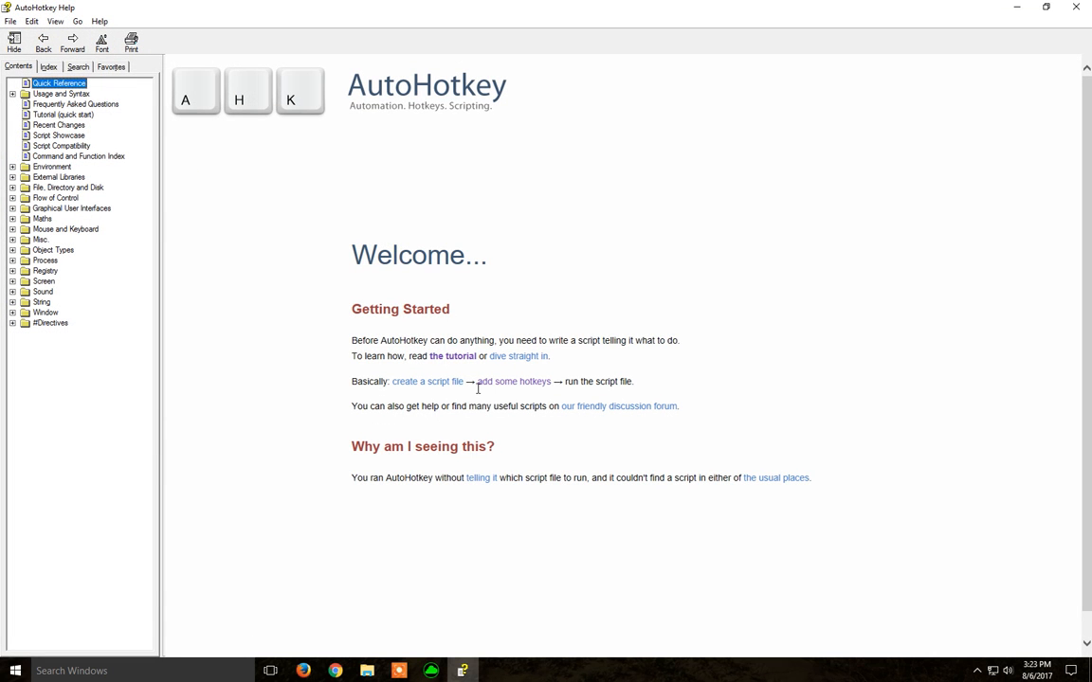
{"action": "mouse_move", "coordinate": [1077, 7]}
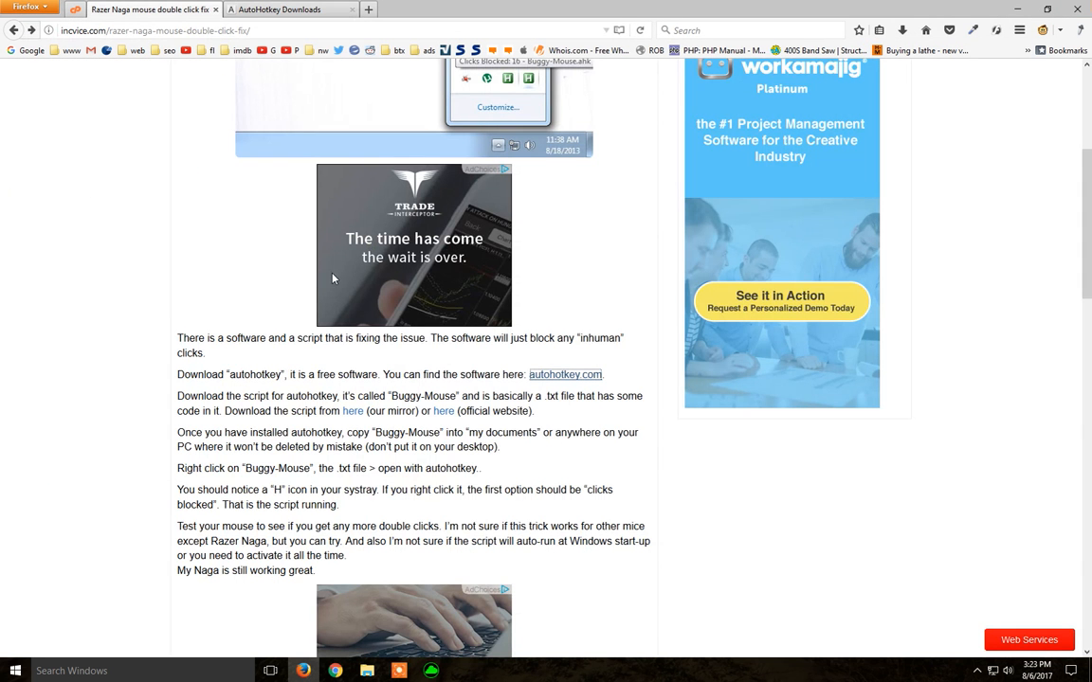
{"action": "mouse_move", "coordinate": [353, 410]}
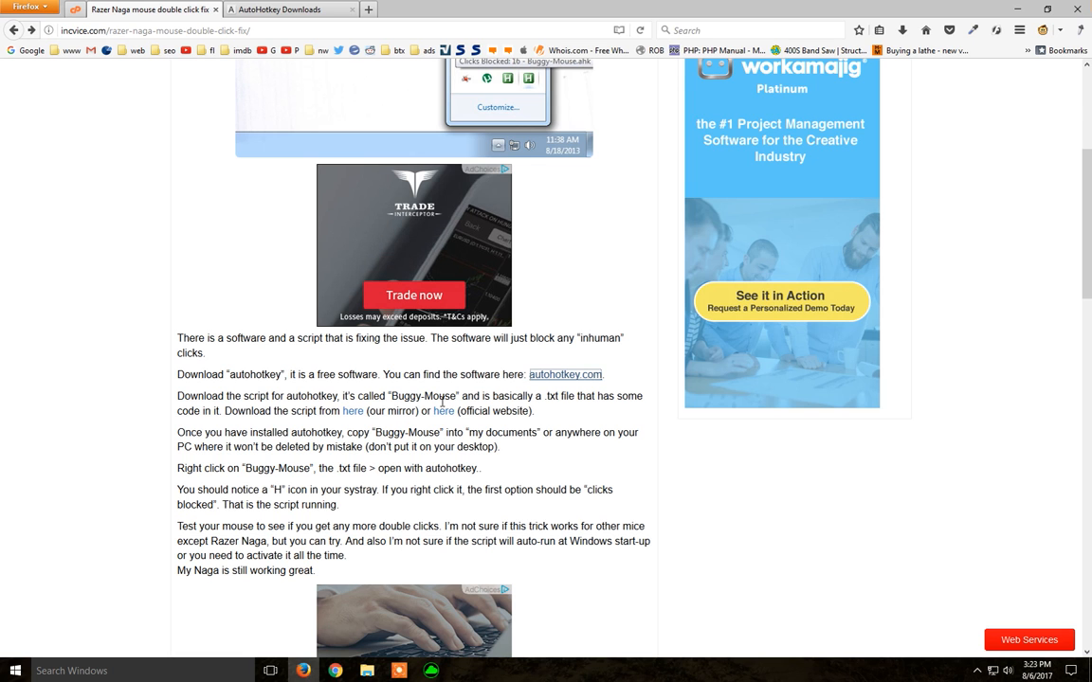
Download the Buggy-Mouse script archive from the guide's mirror link and save it to Downloads.
{"action": "scroll", "scroll_direction": "up", "scroll_amount": 3}
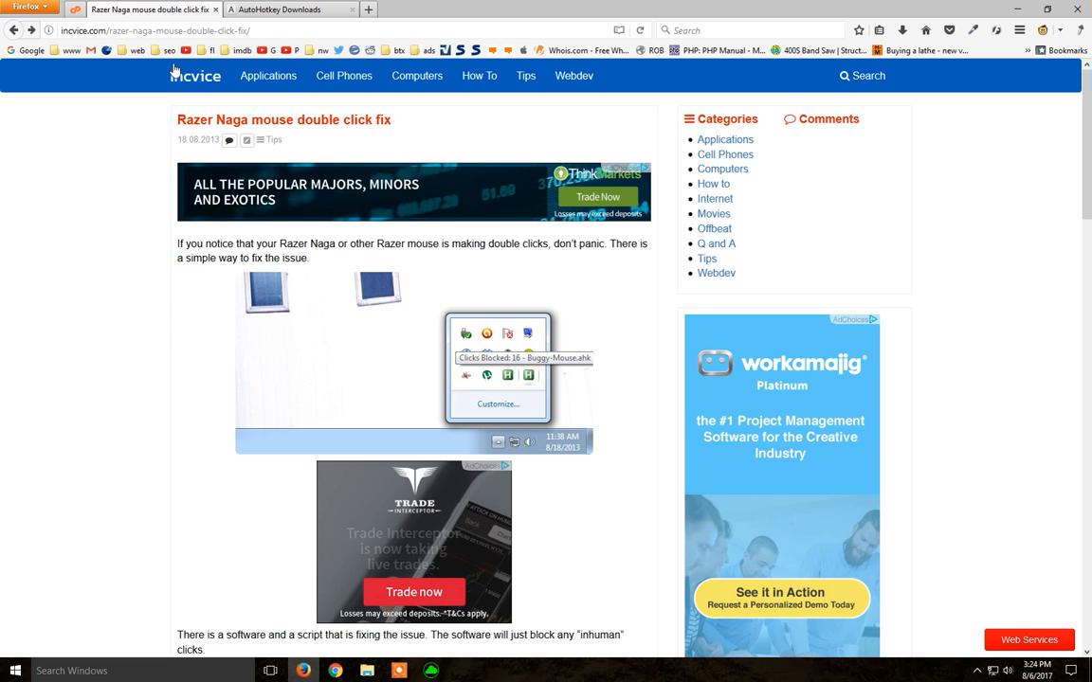
{"action": "scroll", "scroll_direction": "down", "scroll_amount": 3}
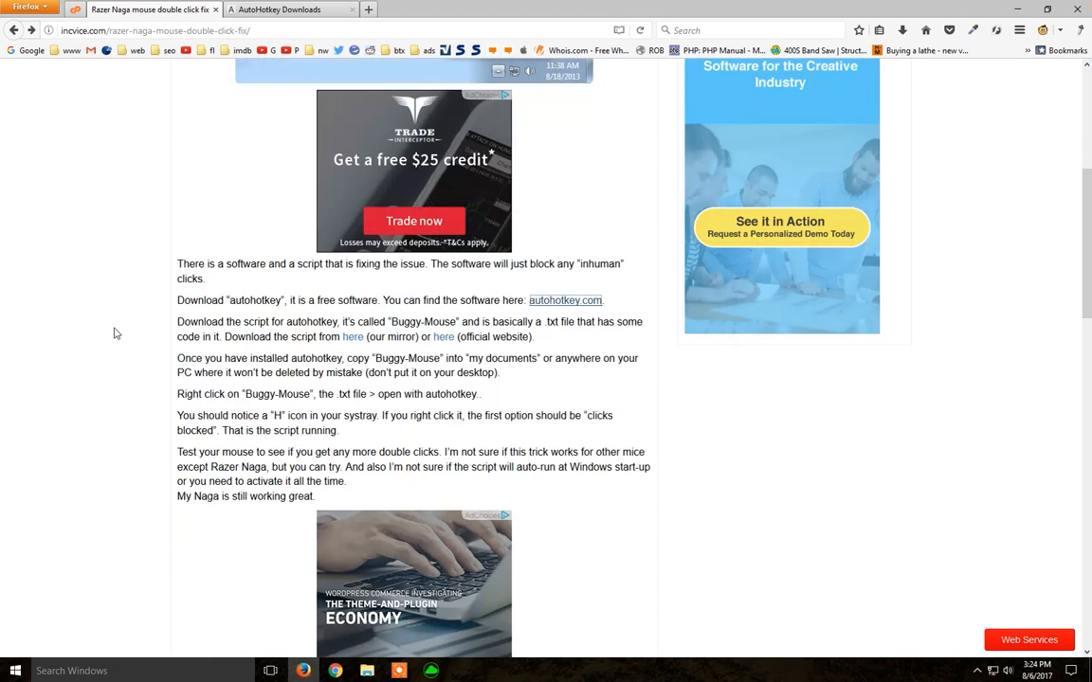
{"action": "mouse_move", "coordinate": [352, 337]}
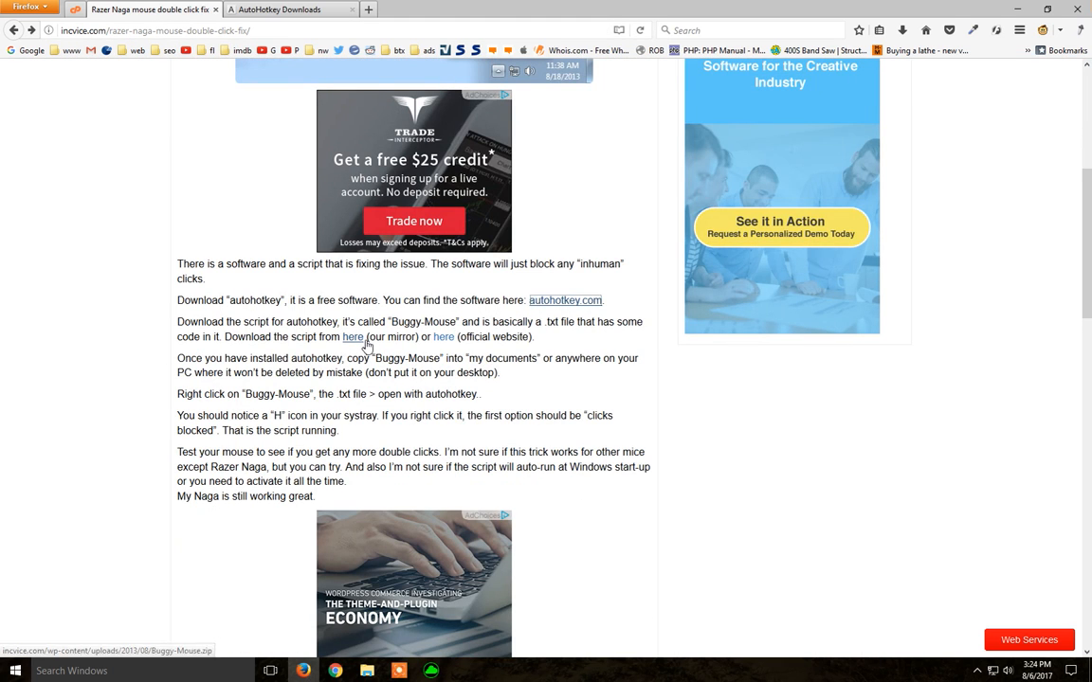
{"action": "mouse_move", "coordinate": [333, 351]}
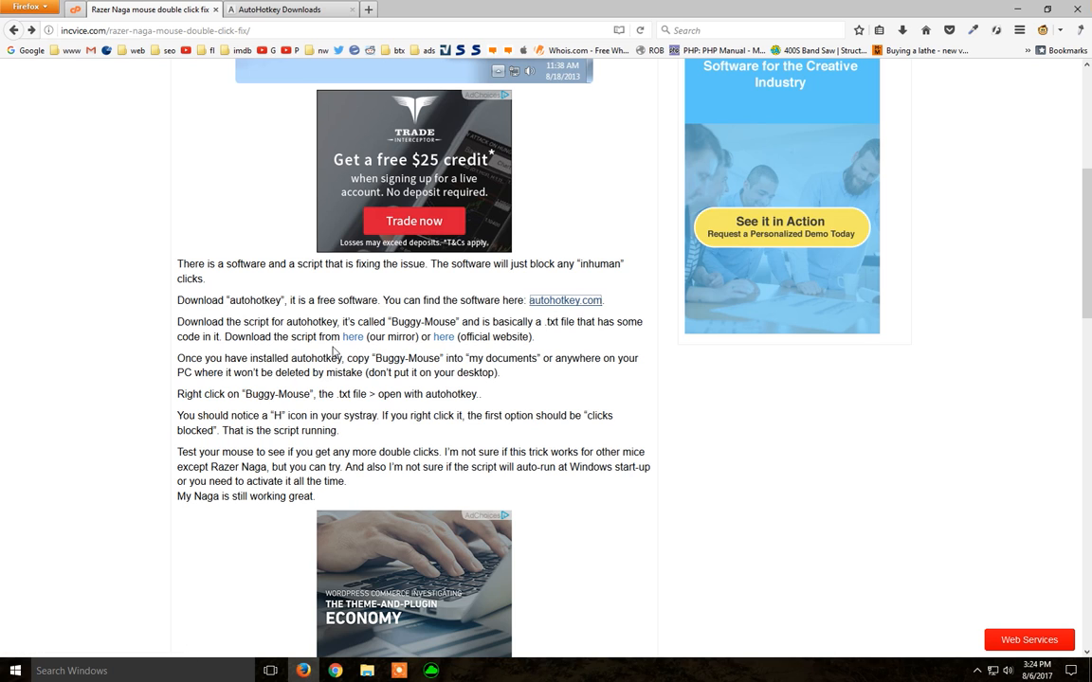
{"action": "mouse_move", "coordinate": [352, 337]}
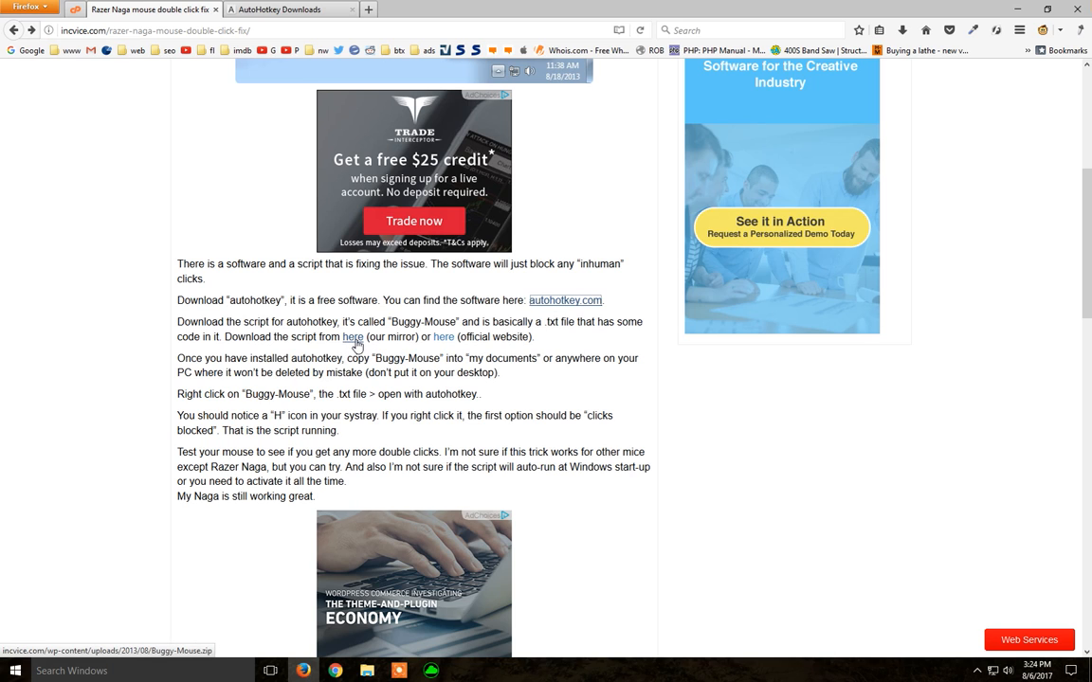
{"action": "mouse_move", "coordinate": [436, 386]}
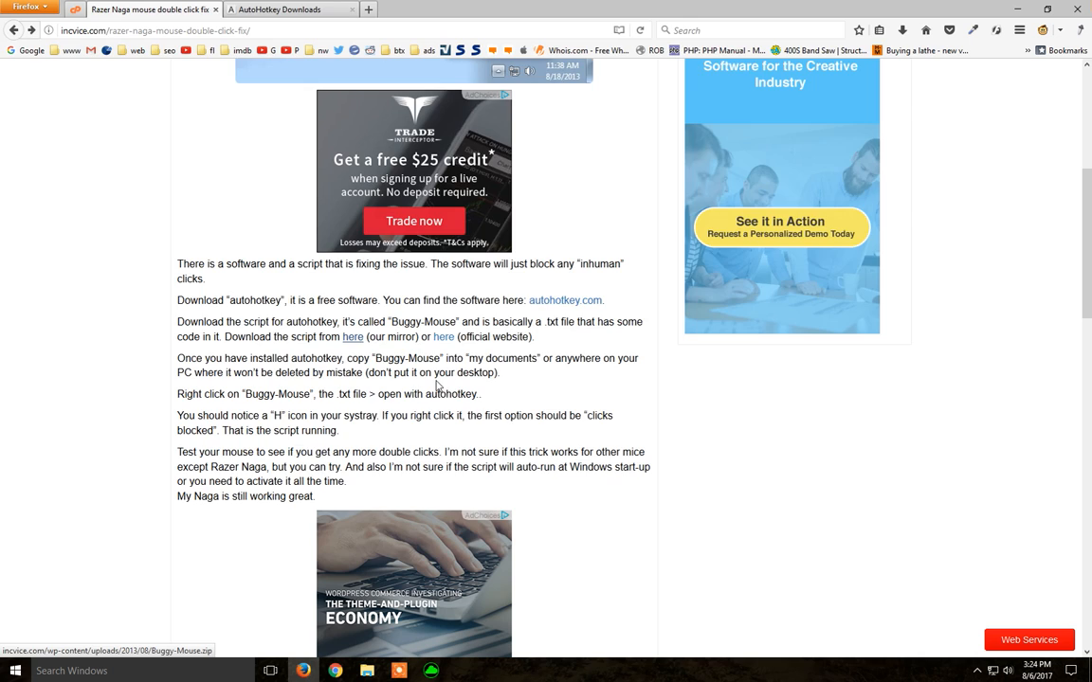
{"action": "left_click", "coordinate": [353, 337]}
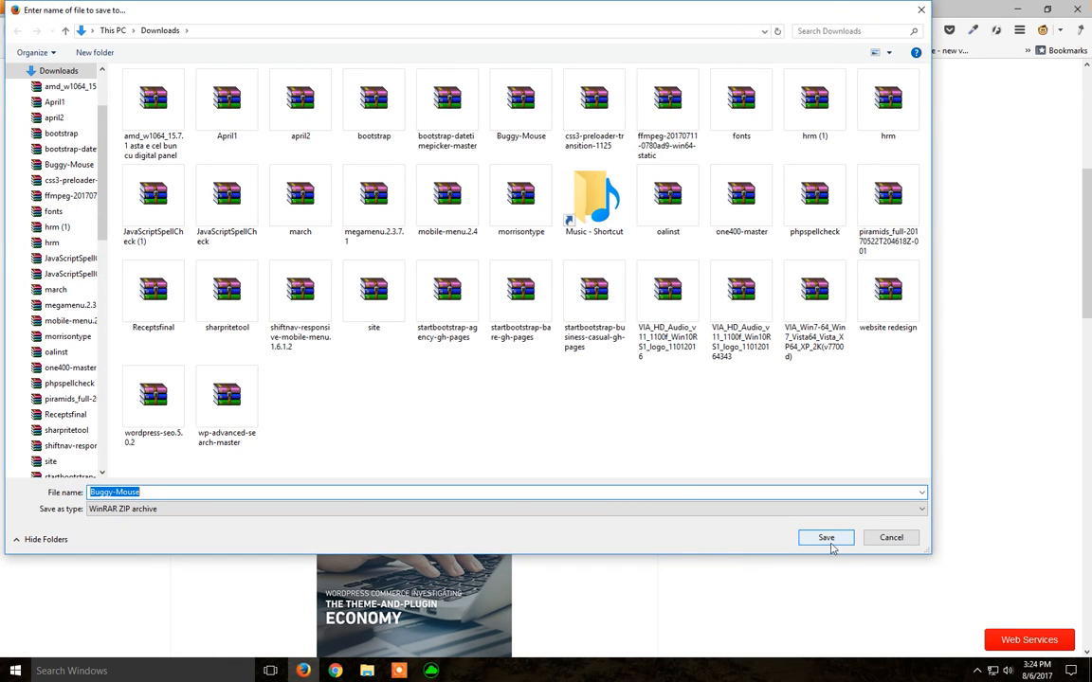
{"action": "left_click", "coordinate": [824, 539]}
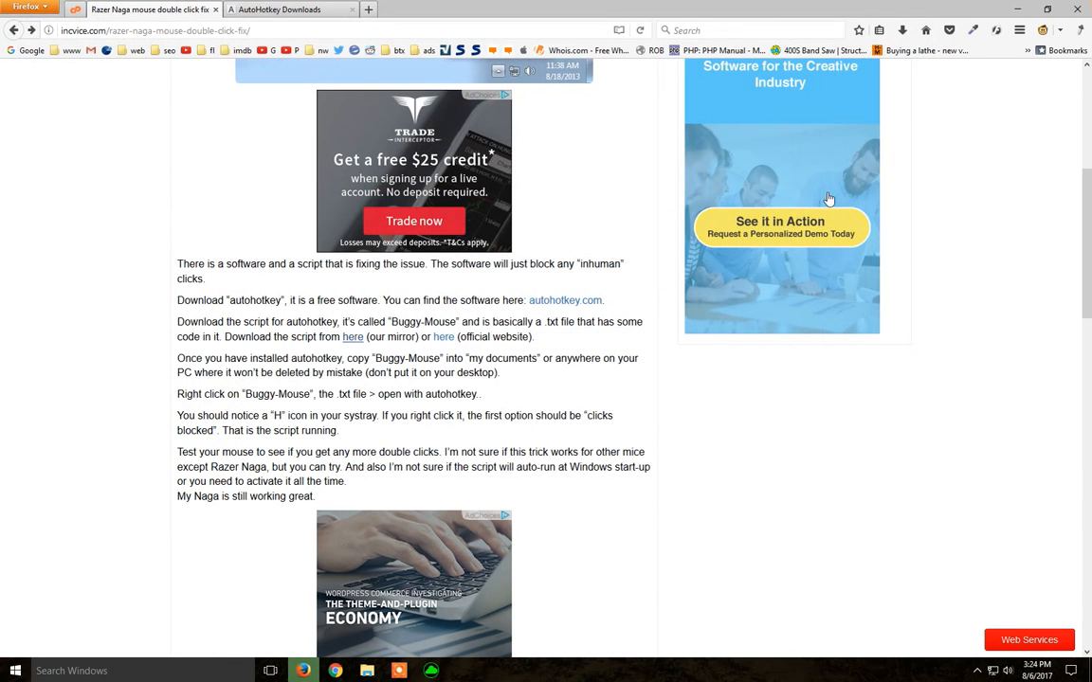
{"action": "mouse_move", "coordinate": [735, 75]}
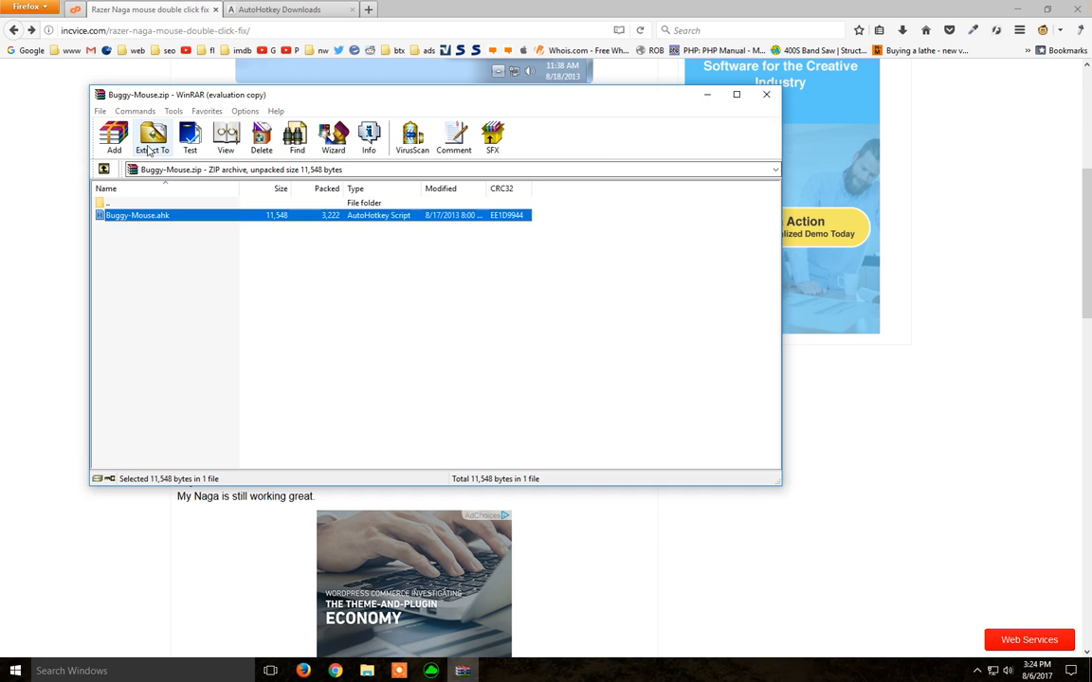
Extract Buggy-Mouse.ahk from the zip to the Desktop via Extract To.
{"action": "left_click", "coordinate": [152, 136]}
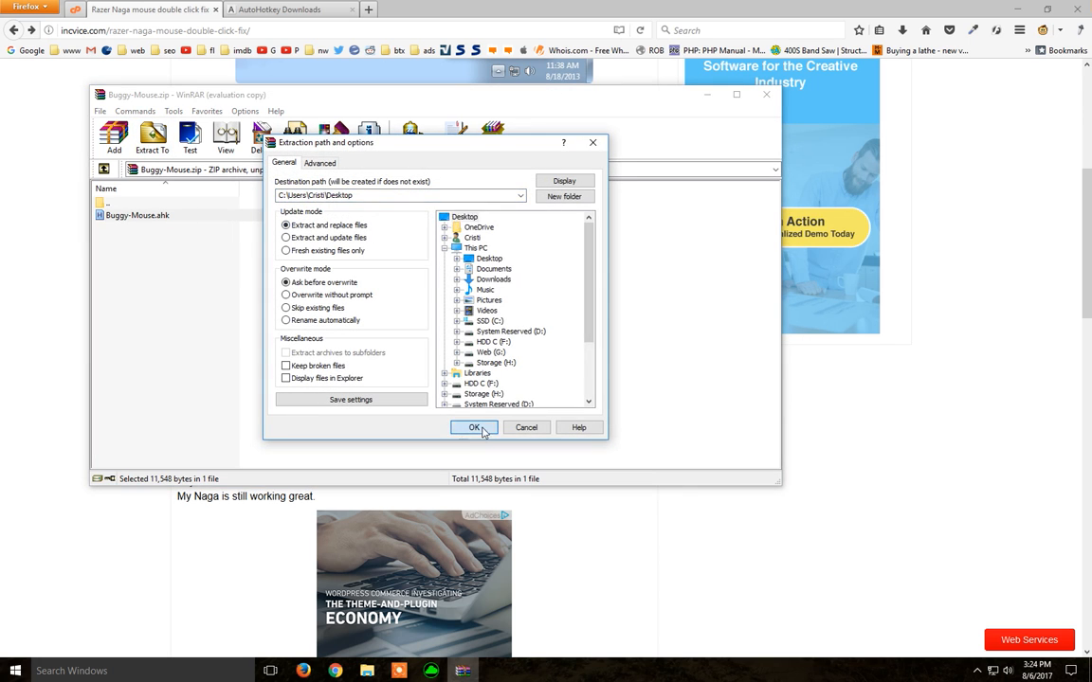
{"action": "left_click", "coordinate": [474, 429]}
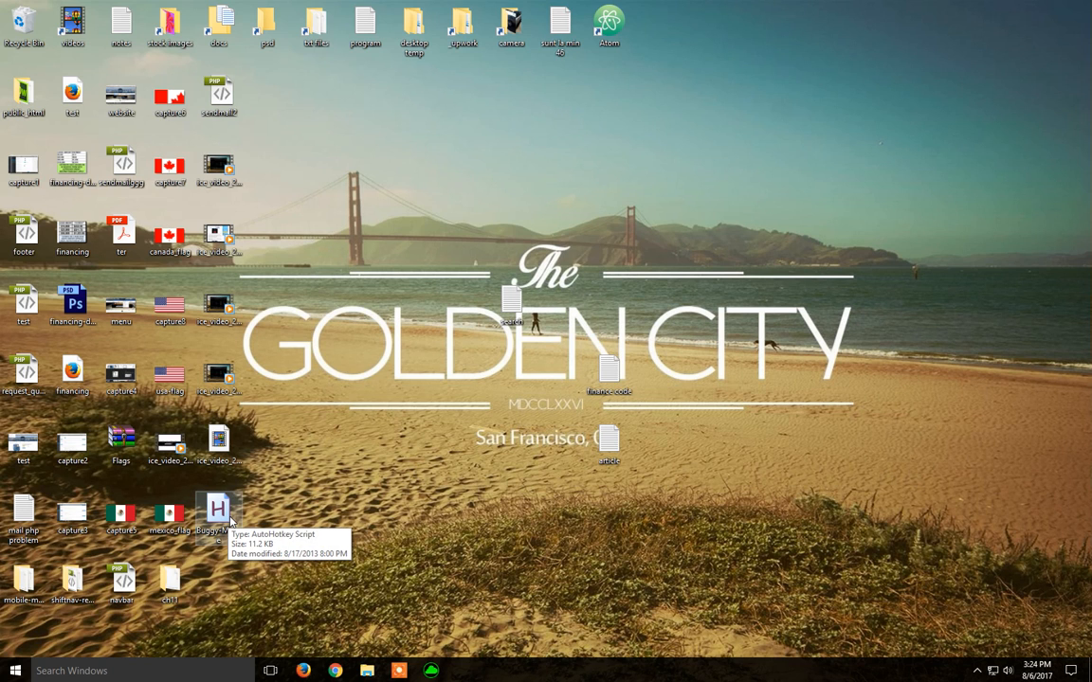
Open Buggy-Mouse.ahk on the desktop with AutoHotkey Unicode 64-bit to run it.
{"action": "right_click", "coordinate": [218, 508]}
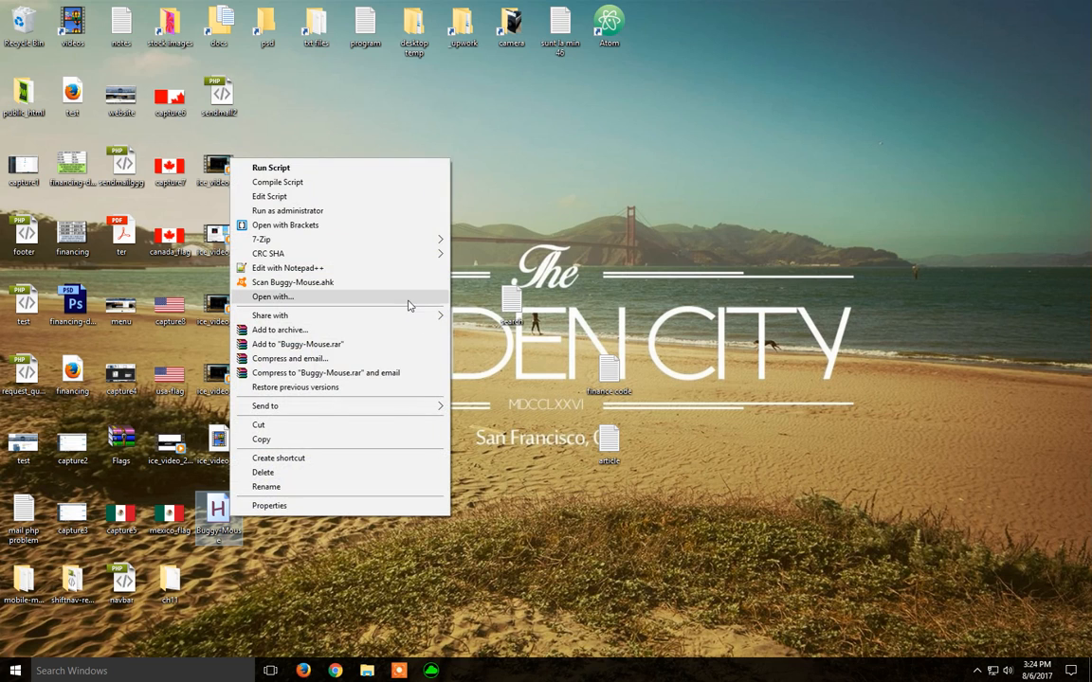
{"action": "left_click", "coordinate": [273, 296]}
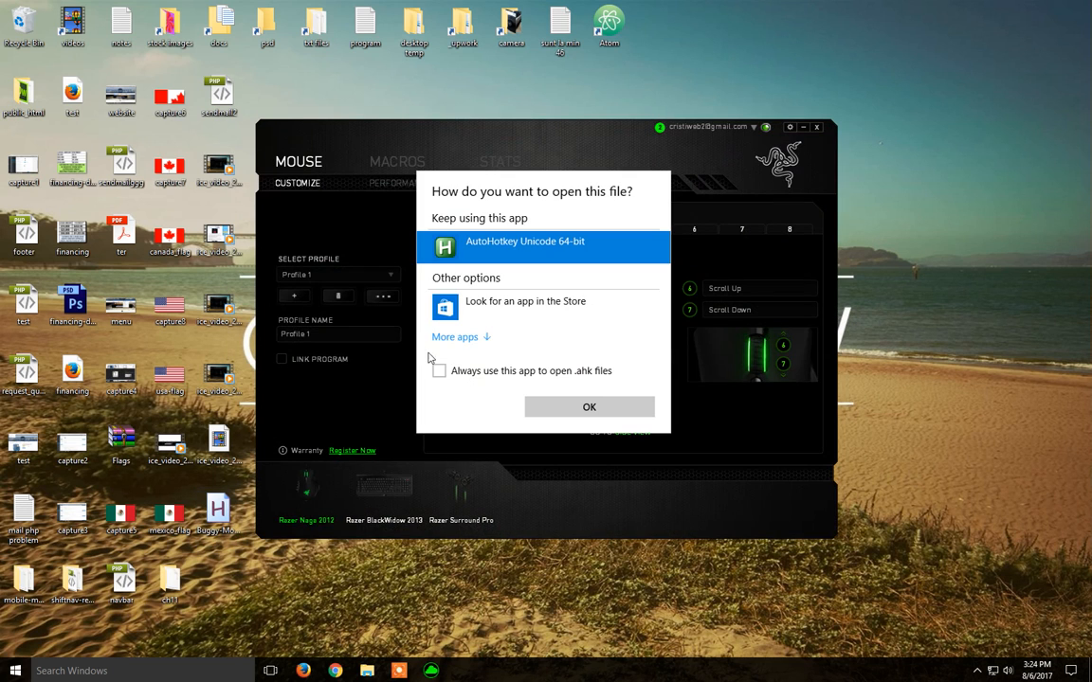
{"action": "mouse_move", "coordinate": [531, 301]}
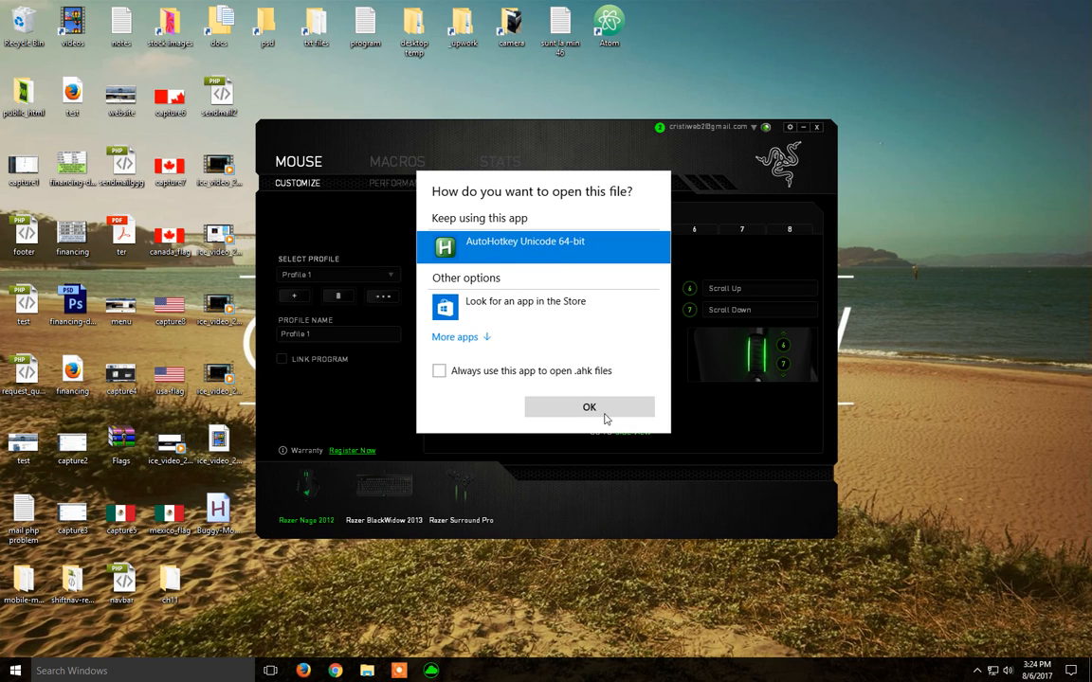
{"action": "left_click", "coordinate": [587, 405]}
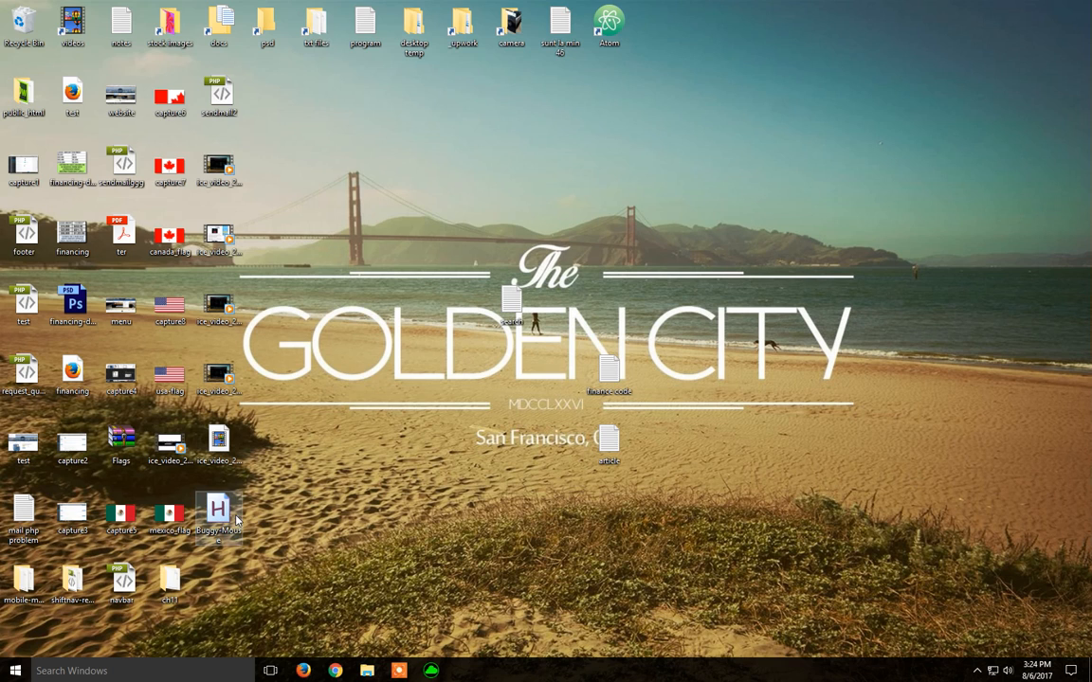
{"action": "mouse_move", "coordinate": [218, 512]}
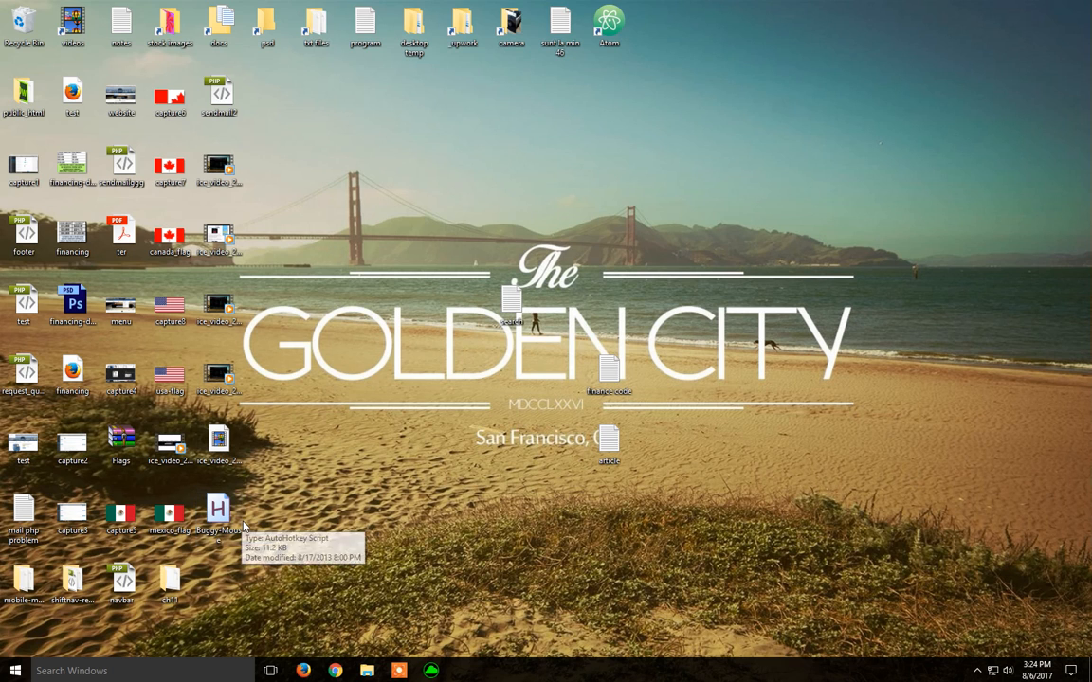
{"action": "mouse_move", "coordinate": [836, 614]}
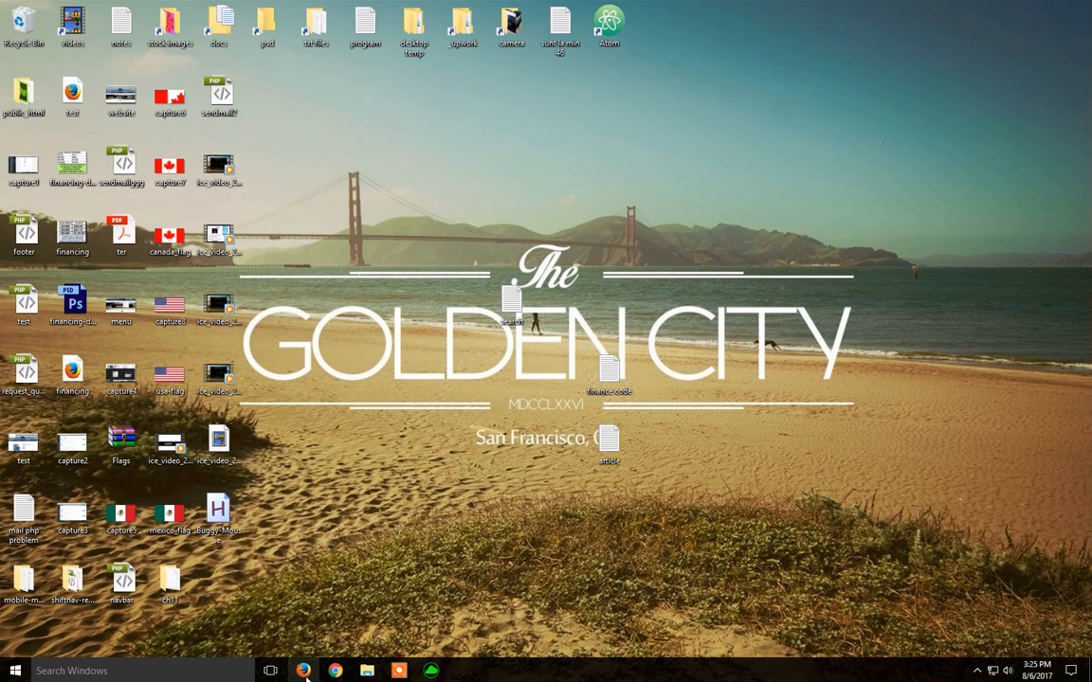
Google 'windows 10 start' and open the How-To Geek startup programs article.
{"action": "left_click", "coordinate": [304, 671]}
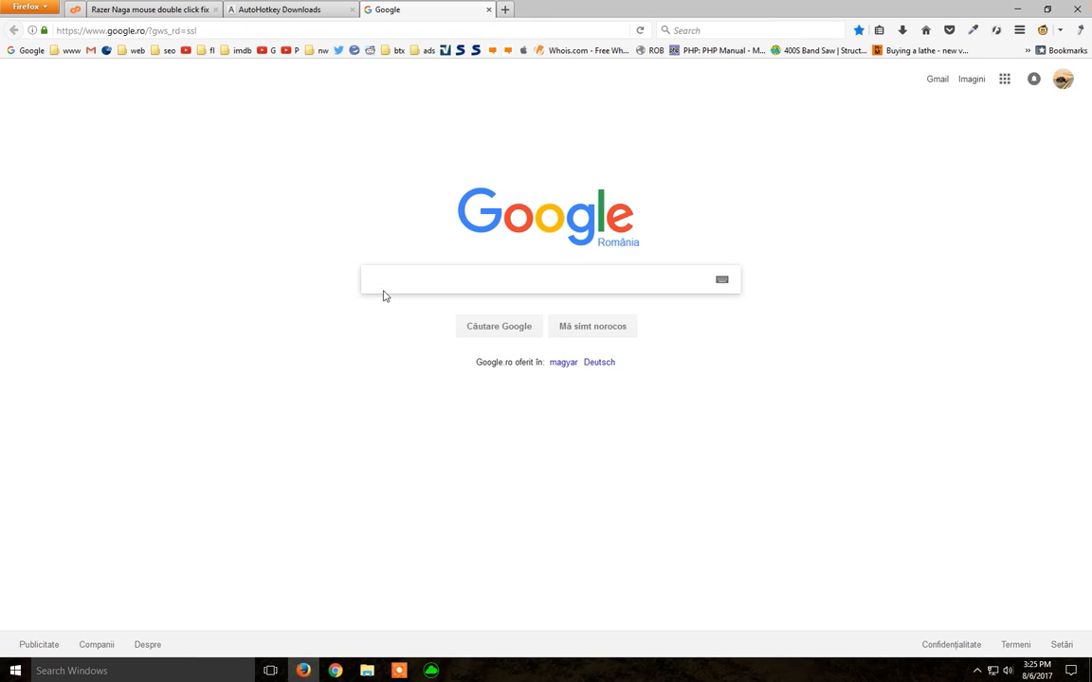
{"action": "type", "text": "w"}
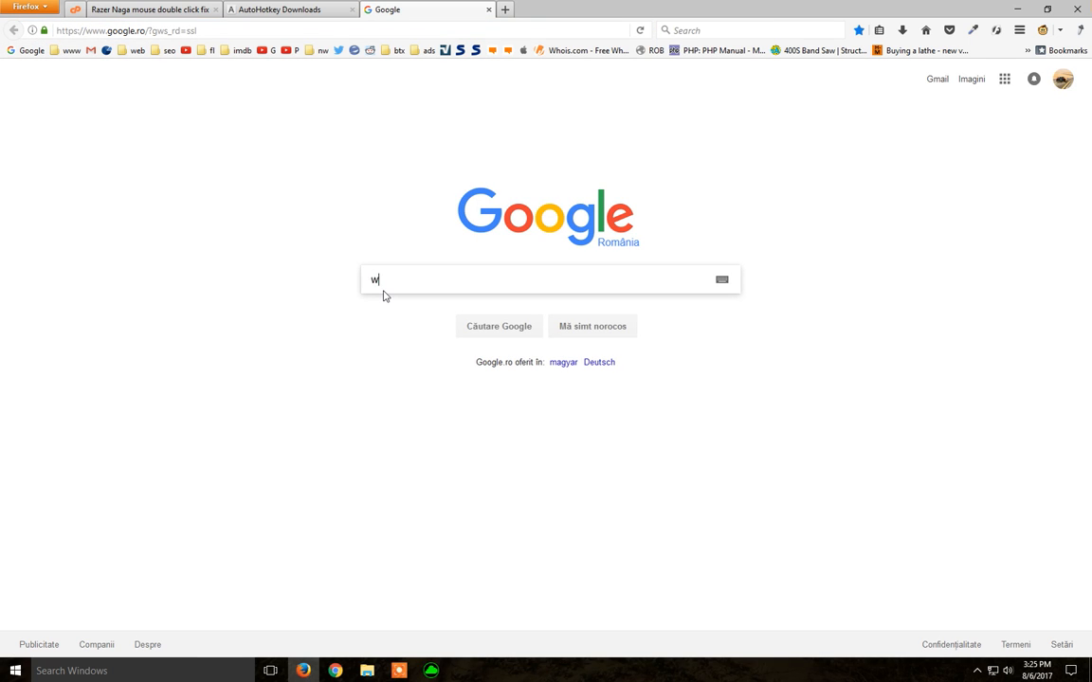
{"action": "type", "text": "indows 10 start"}
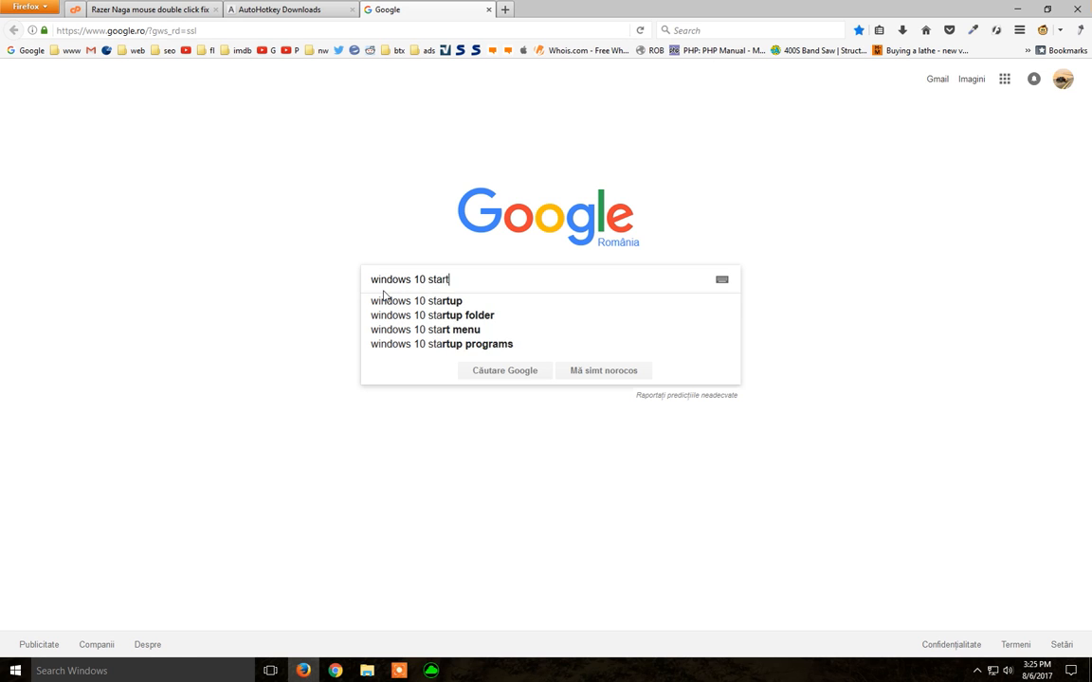
{"action": "left_click", "coordinate": [417, 299]}
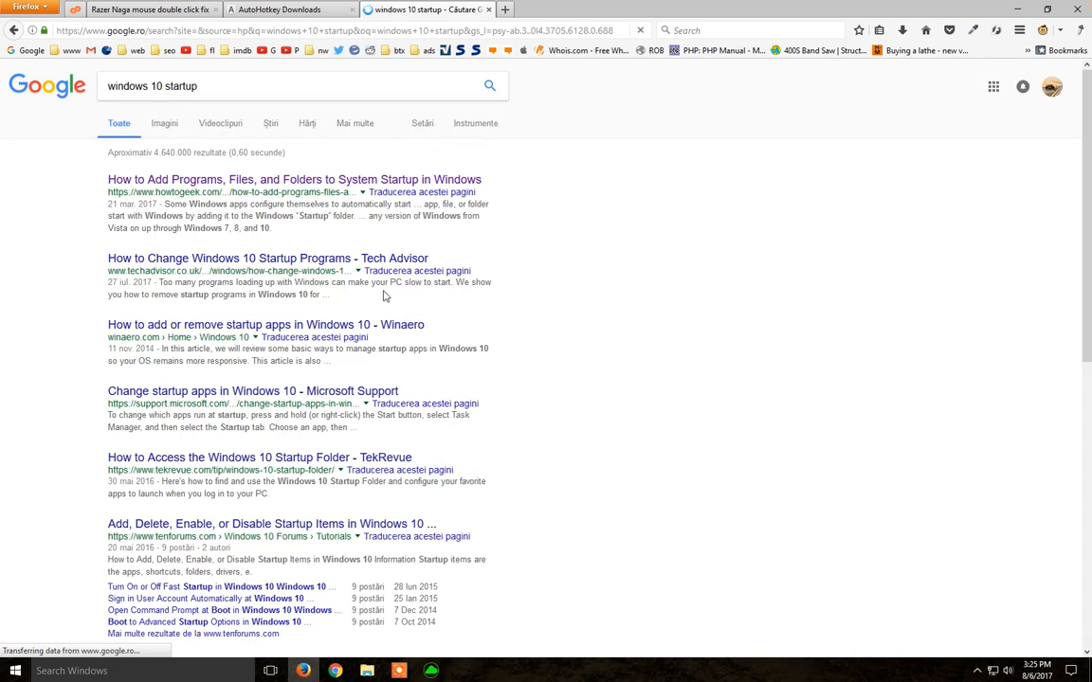
{"action": "left_click", "coordinate": [294, 178]}
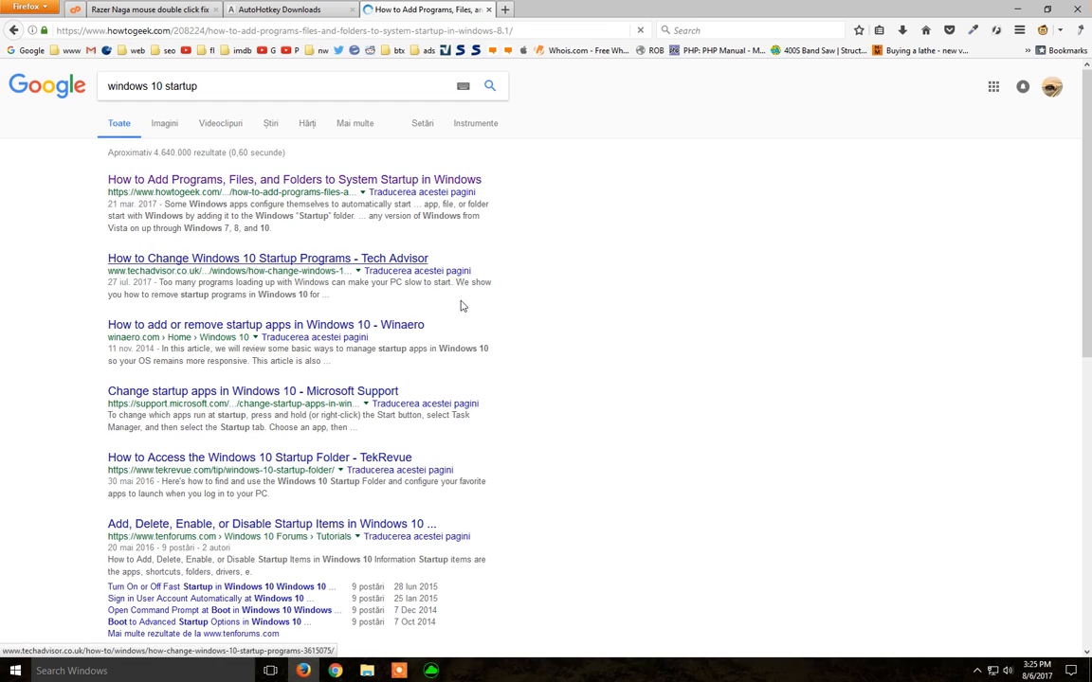
{"action": "left_click", "coordinate": [294, 178]}
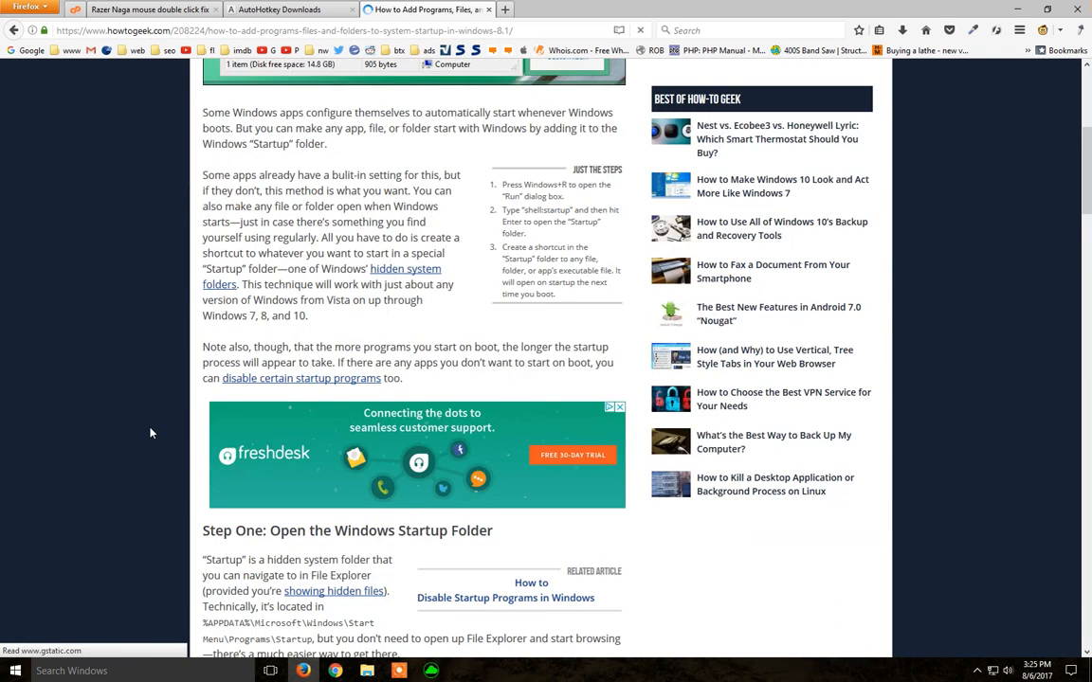
Find the %APPDATA% Startup path in Step One and bring up Windows search.
{"action": "scroll", "scroll_direction": "down", "scroll_amount": 3}
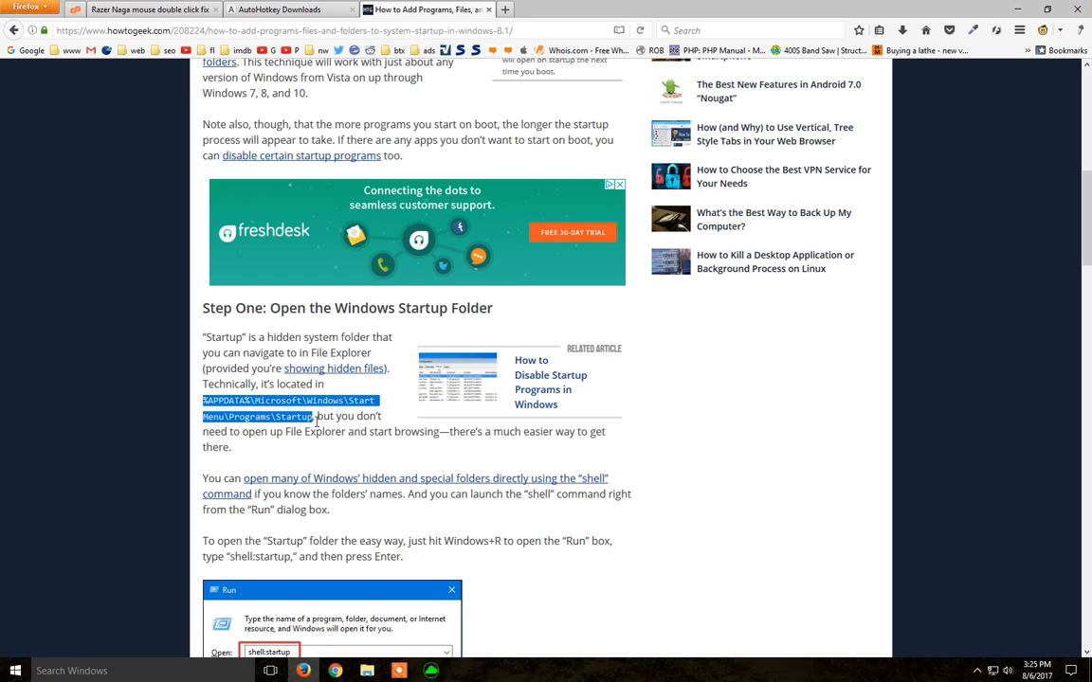
{"action": "mouse_move", "coordinate": [218, 573]}
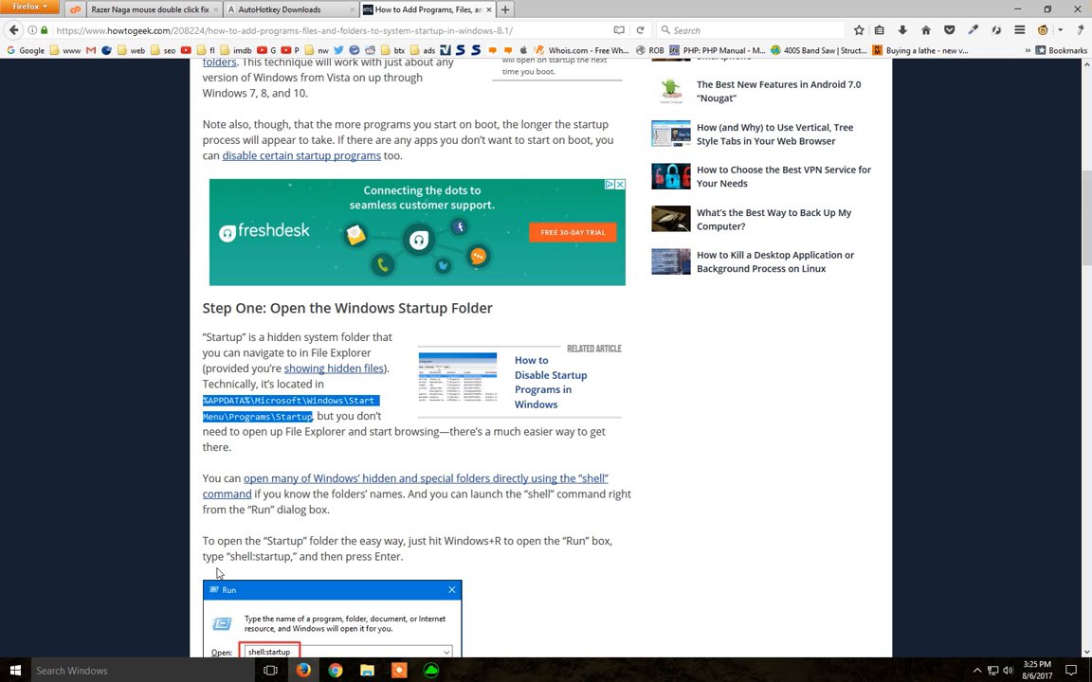
{"action": "left_click", "coordinate": [72, 672]}
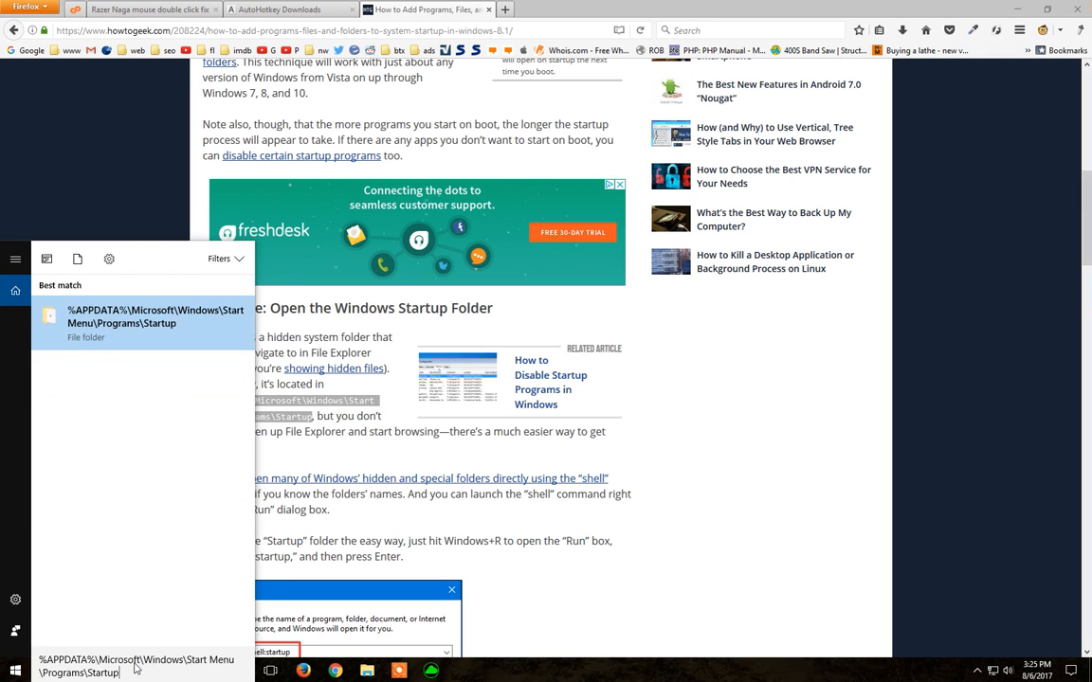
{"action": "mouse_move", "coordinate": [493, 616]}
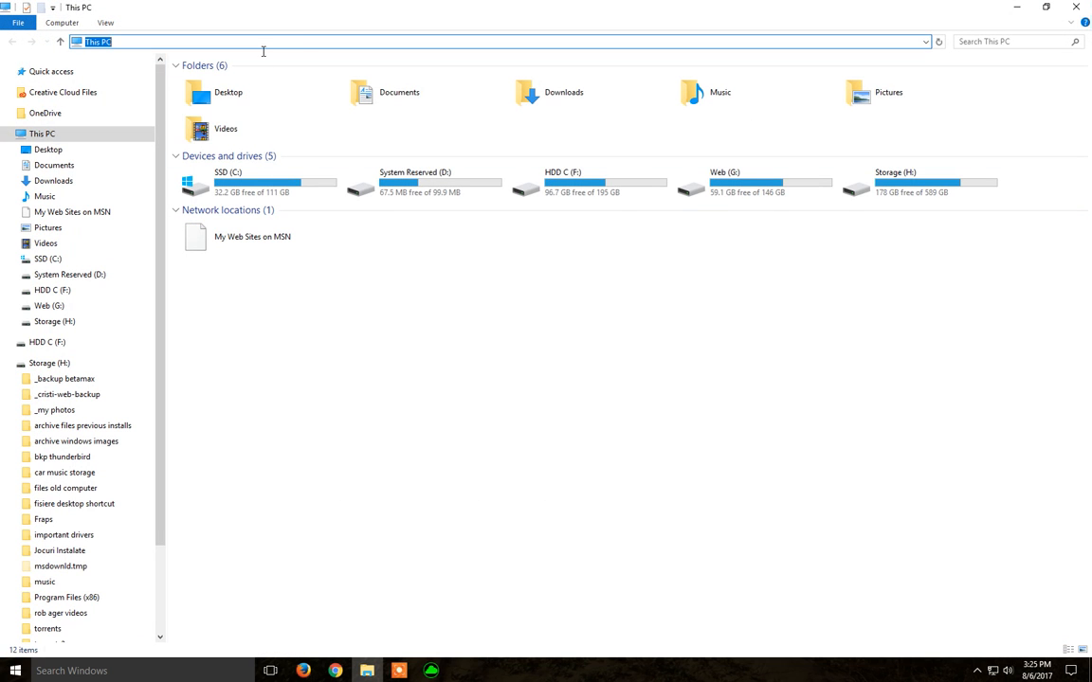
Go to %APPDATA%\Microsoft\Windows\Start Menu\Programs\Startup and paste Buggy-Mouse.ahk there, replacing the existing copy.
{"action": "type", "text": "%APPDATA%\\Microsoft\\Windows\\Start Menu\\Programs\\Startup"}
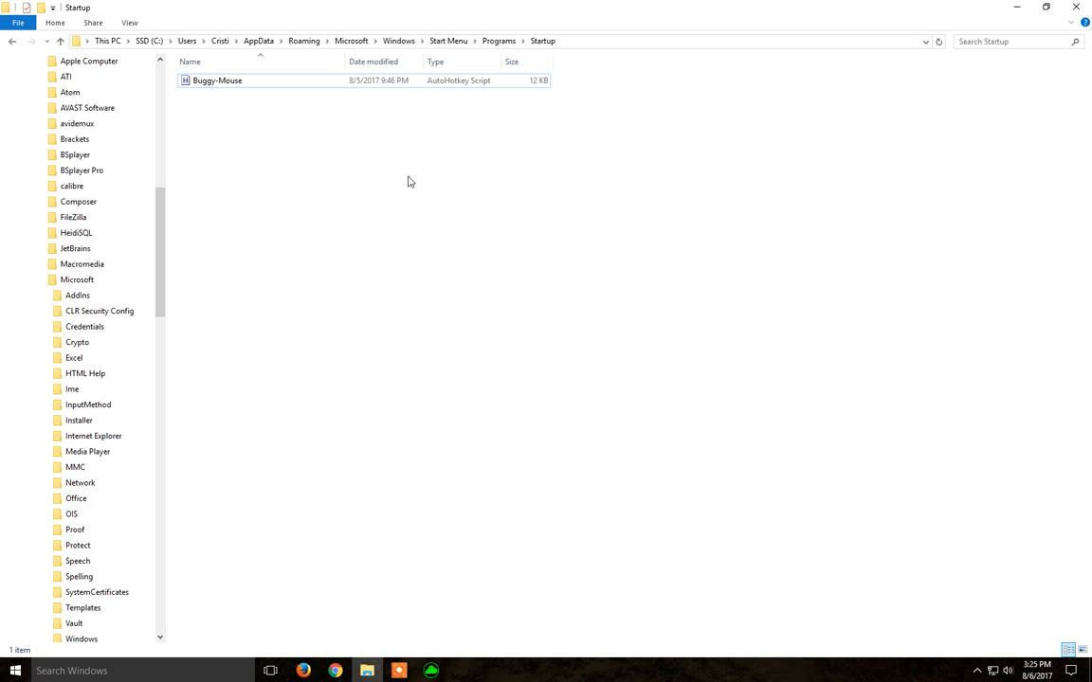
{"action": "mouse_move", "coordinate": [500, 242]}
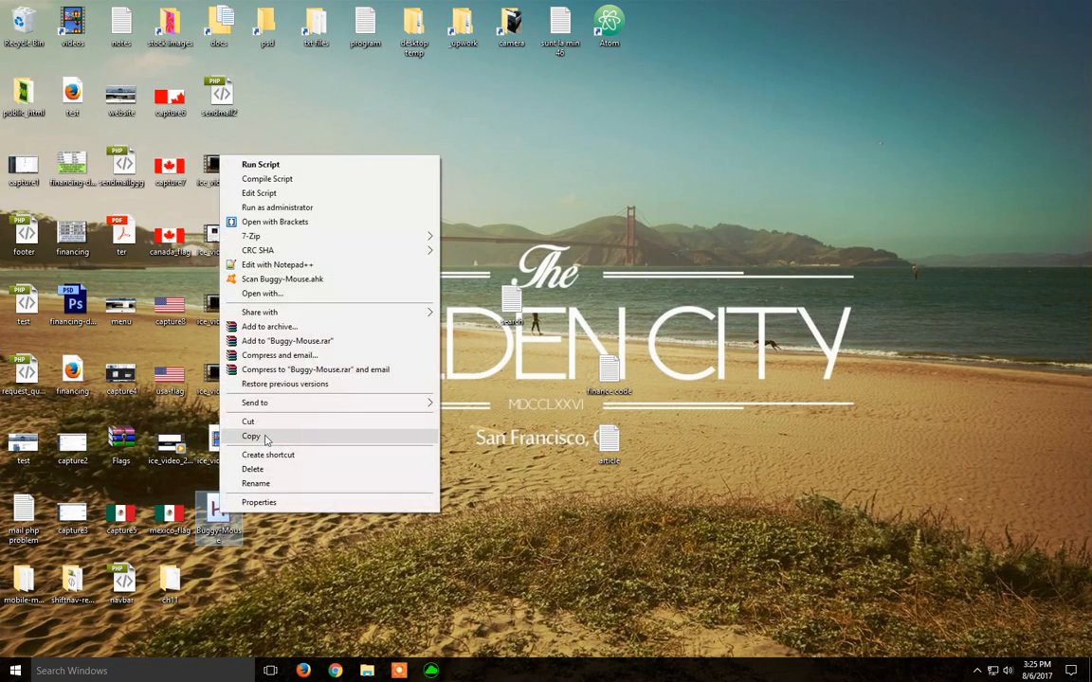
{"action": "left_click", "coordinate": [250, 436]}
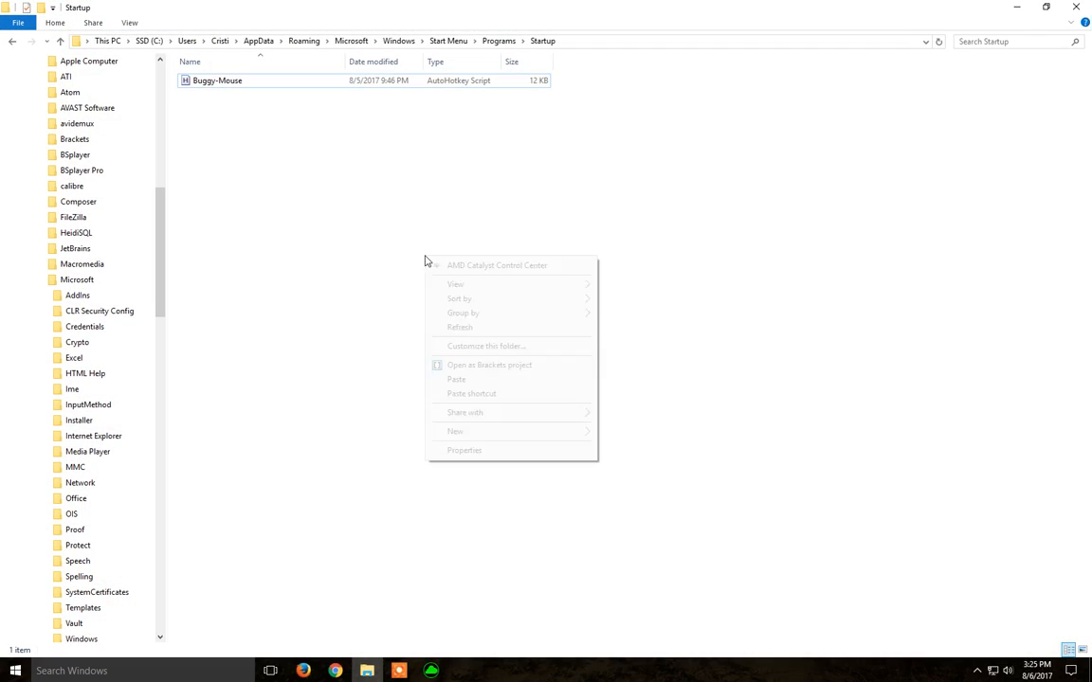
{"action": "left_click", "coordinate": [455, 379]}
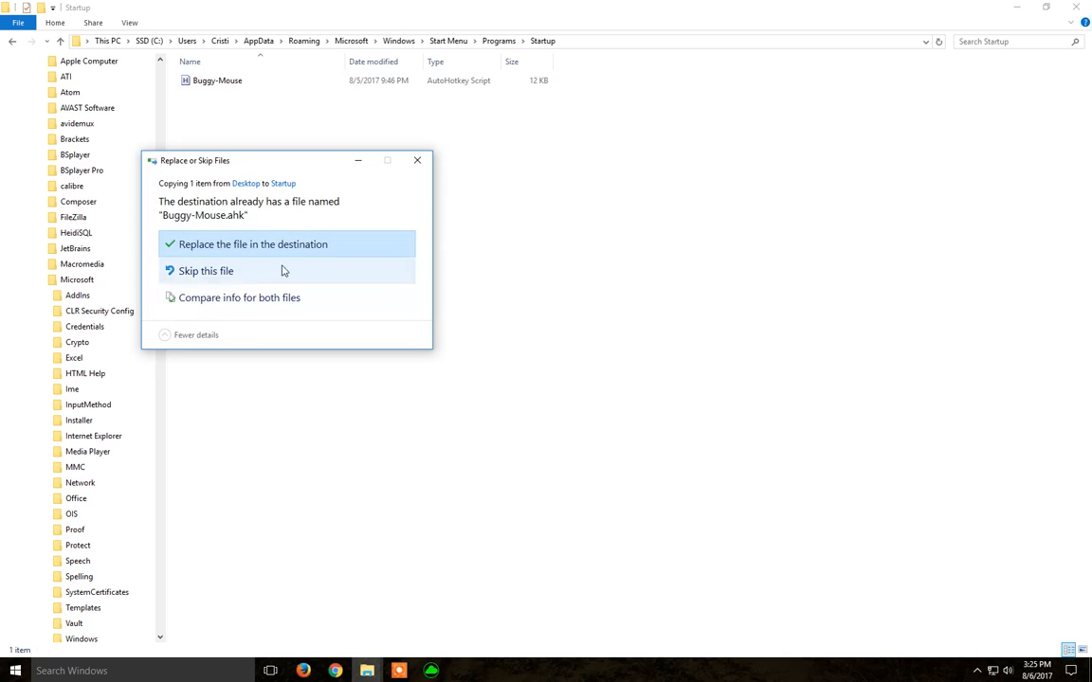
{"action": "left_click", "coordinate": [254, 242]}
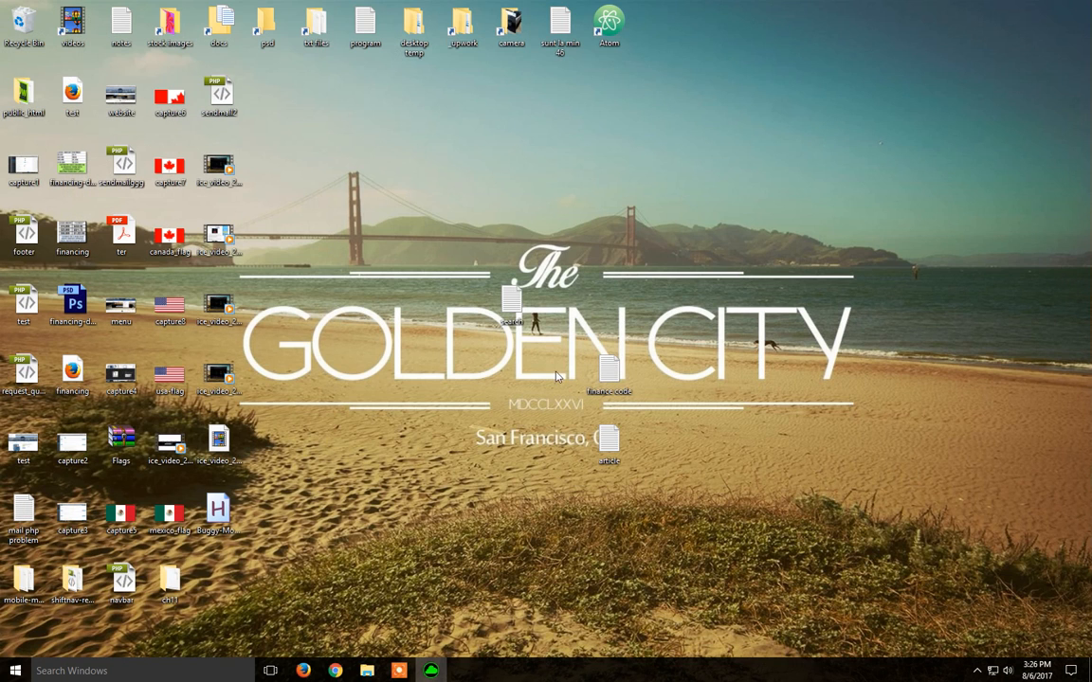
{"action": "mouse_move", "coordinate": [538, 425]}
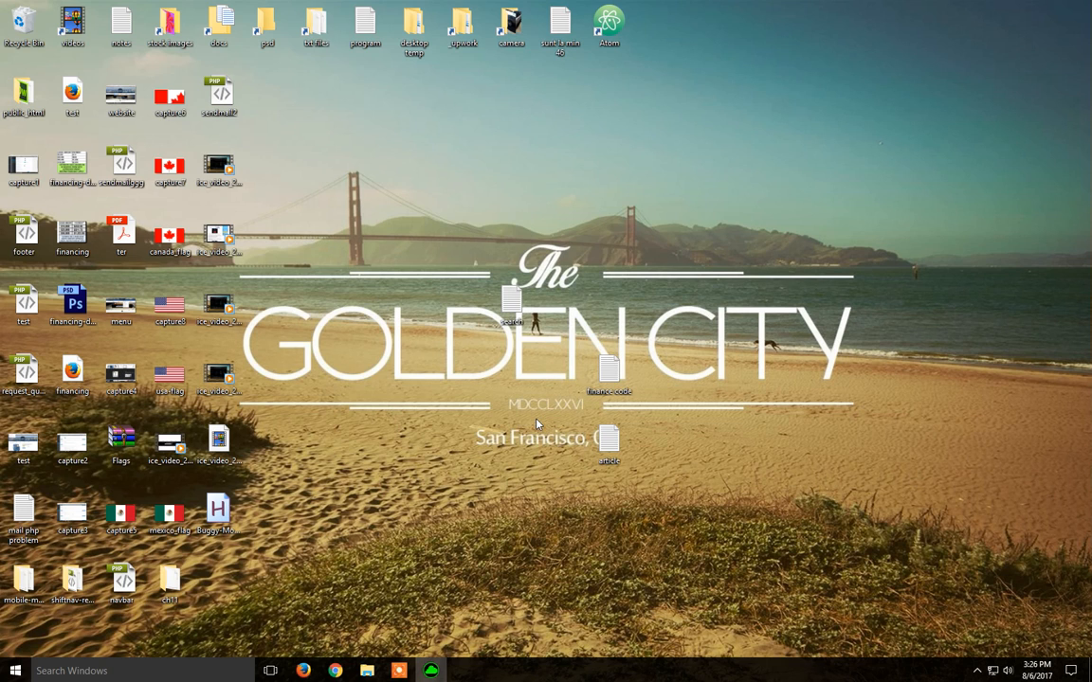
{"action": "mouse_move", "coordinate": [959, 655]}
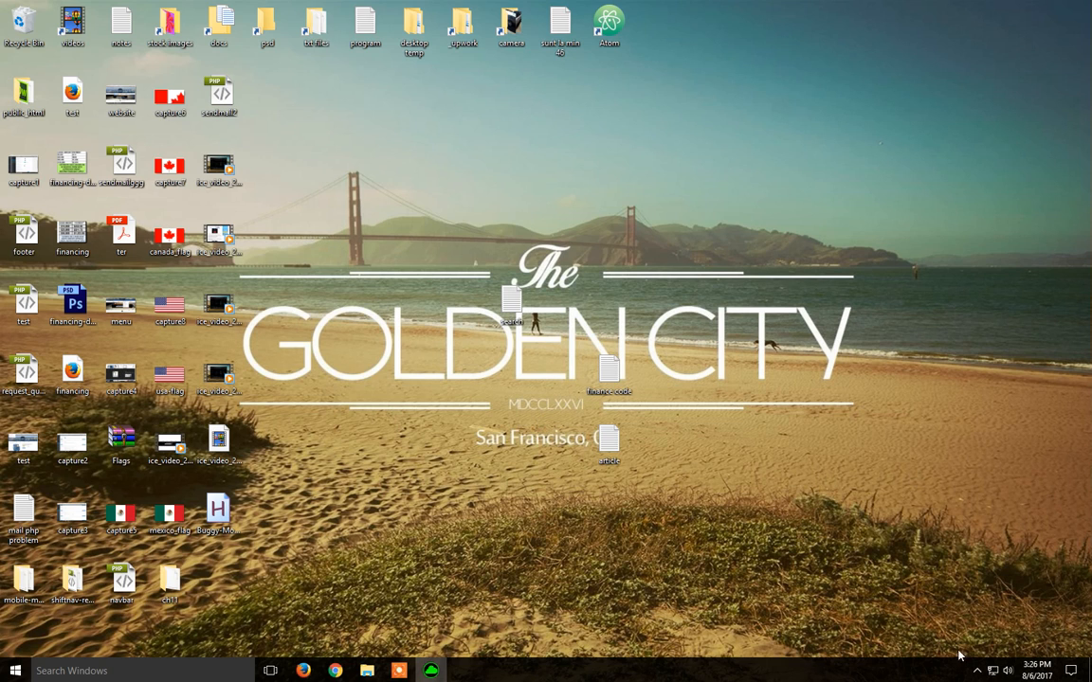
{"action": "left_click", "coordinate": [978, 645]}
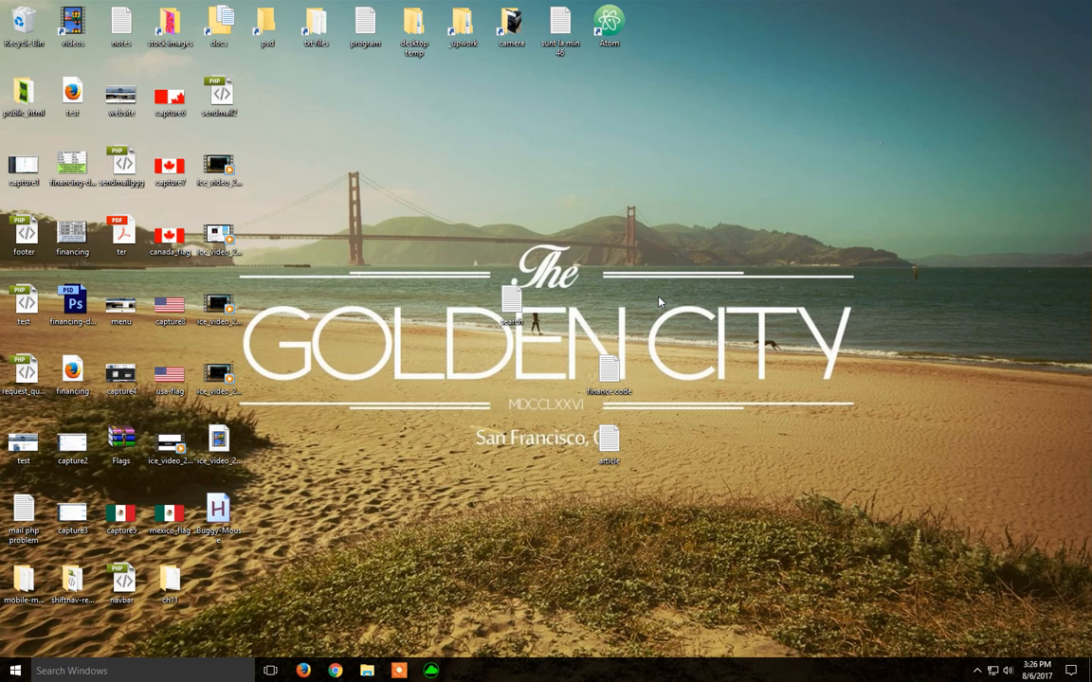
Show the Razer Naga's Profile 1 button assignments in Razer Synapse.
{"action": "left_click", "coordinate": [430, 671]}
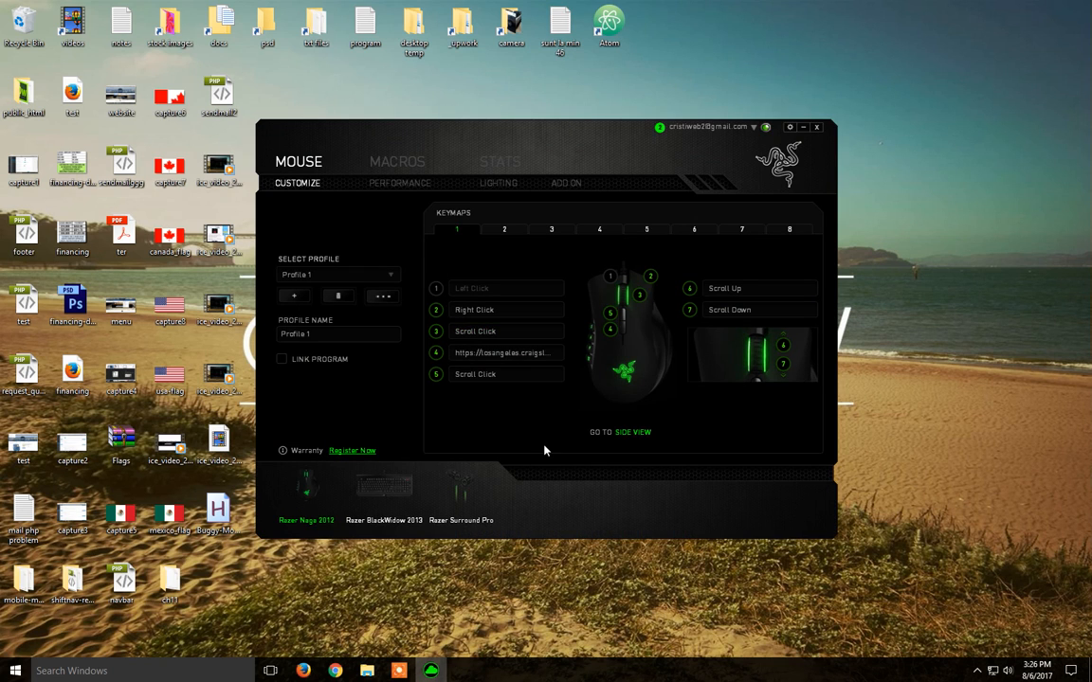
{"action": "mouse_move", "coordinate": [654, 396]}
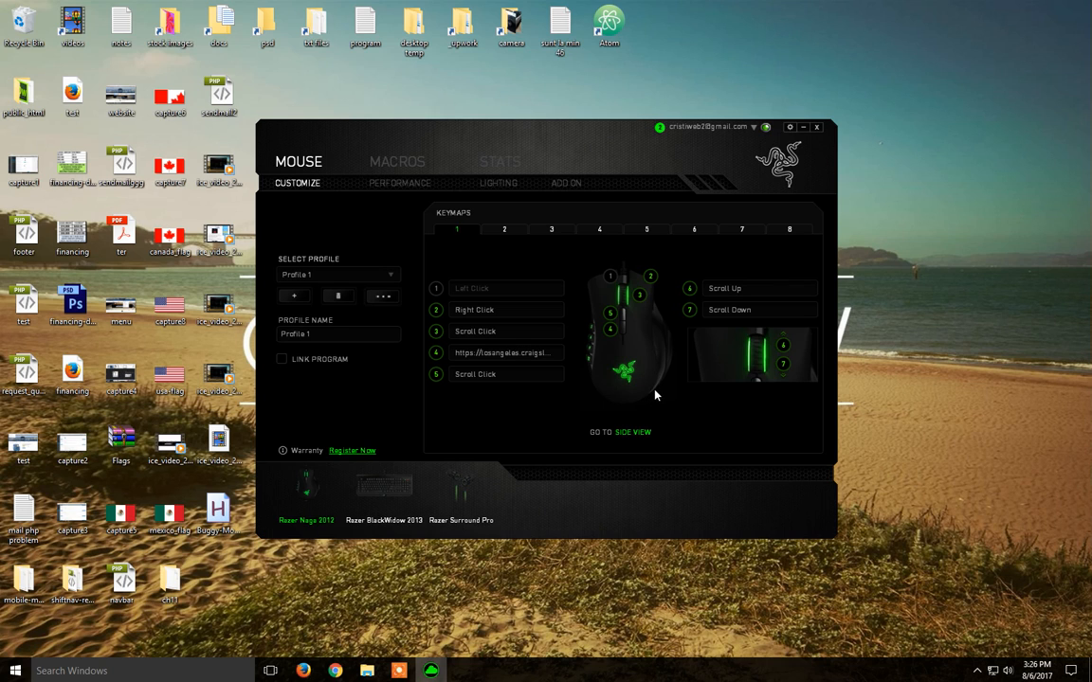
{"action": "mouse_move", "coordinate": [648, 387]}
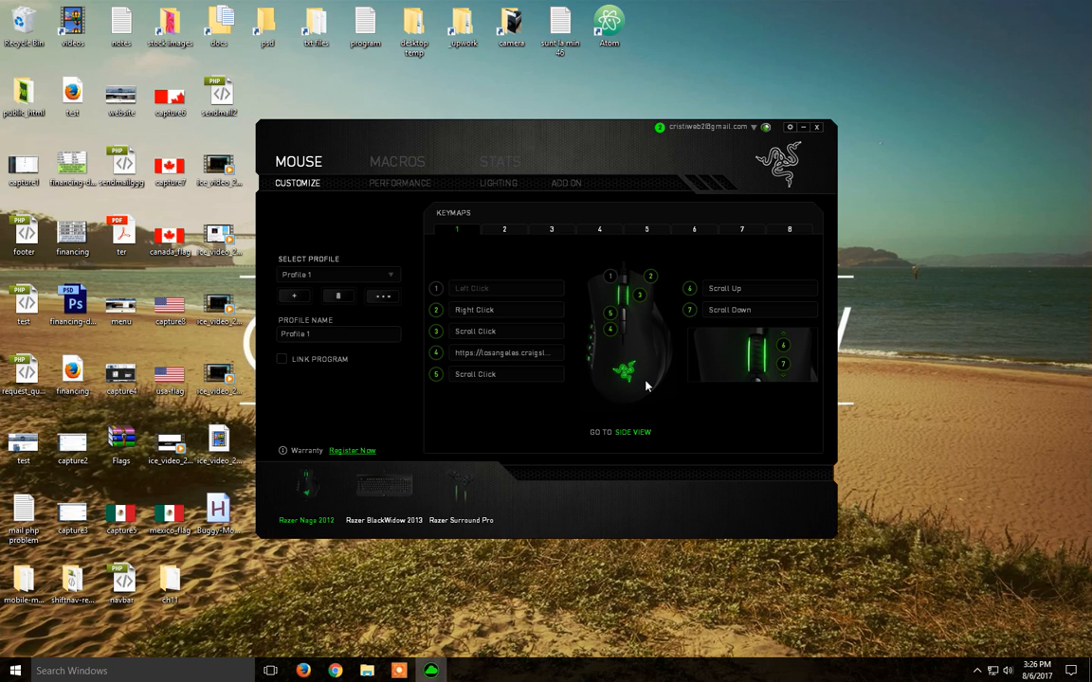
{"action": "mouse_move", "coordinate": [663, 421]}
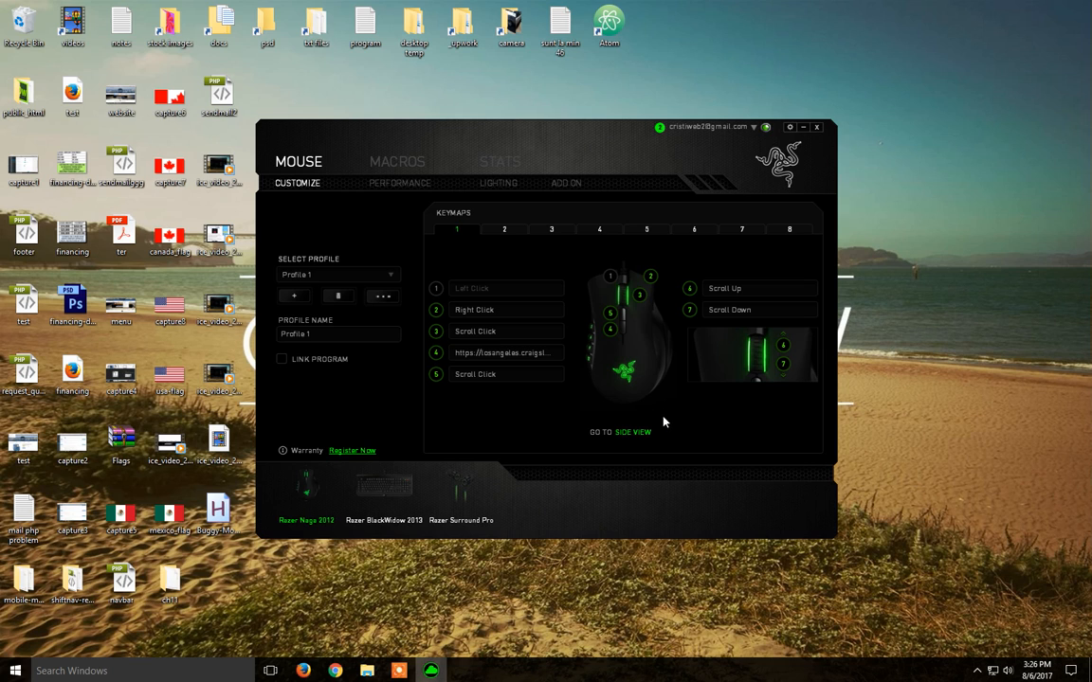
{"action": "mouse_move", "coordinate": [501, 303]}
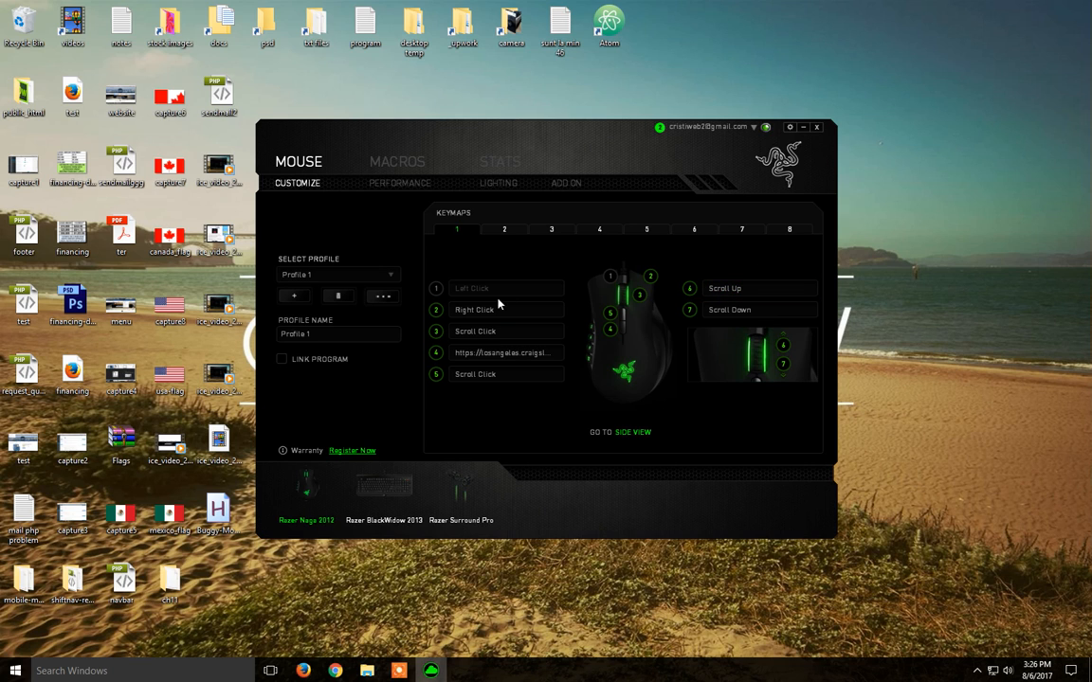
{"action": "mouse_move", "coordinate": [504, 390]}
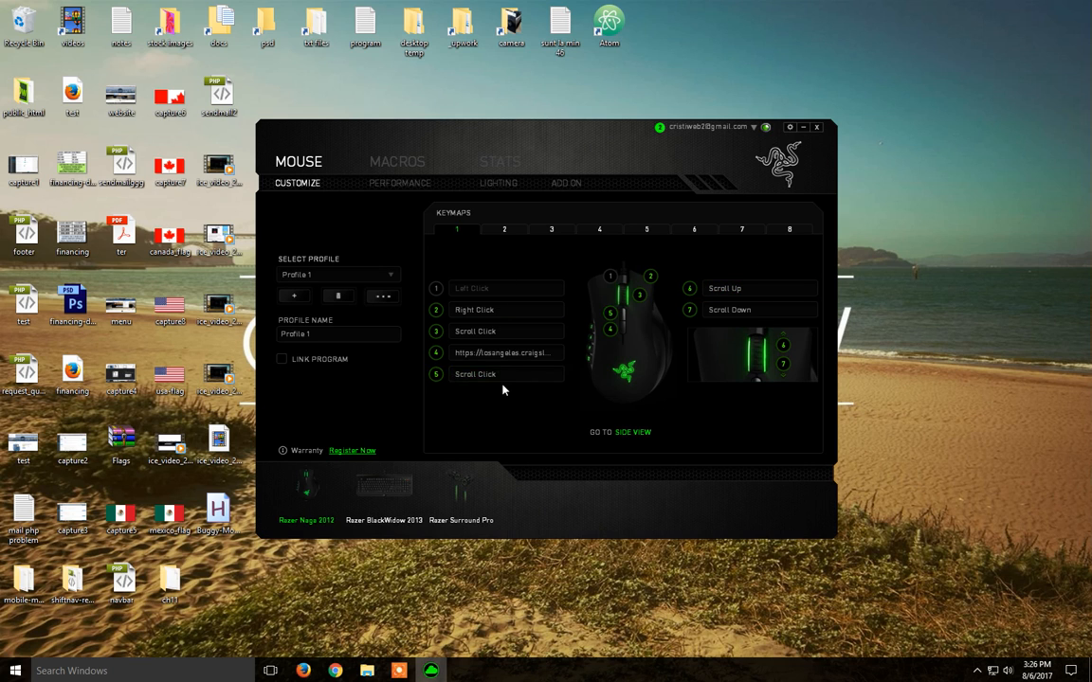